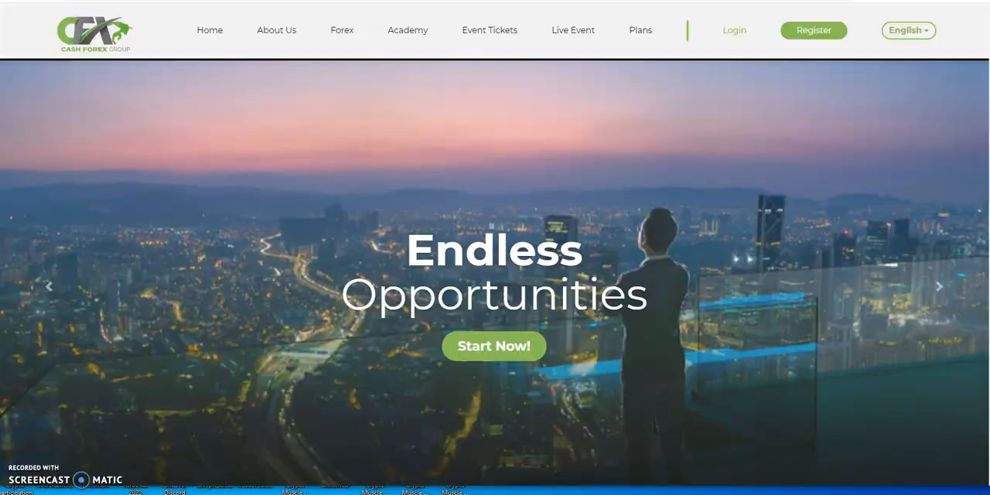
# - Log in from the Cash Forex Group homepage to reach the back office dashboard
pyautogui.click(733, 29)
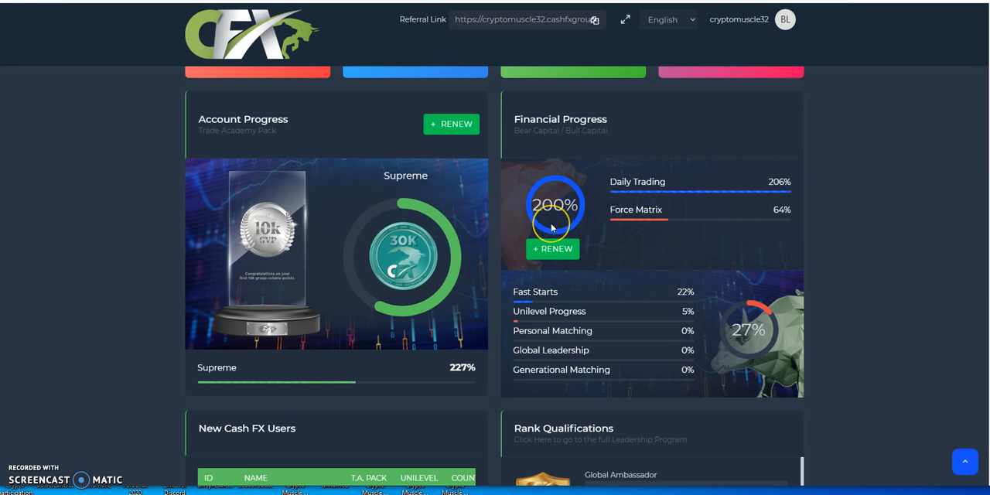
pyautogui.moveTo(572, 223)
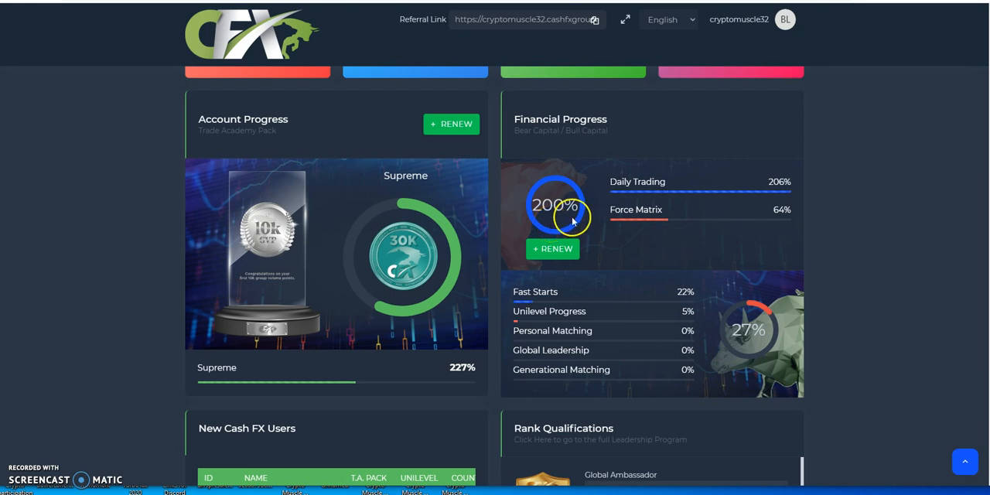
pyautogui.moveTo(572, 310)
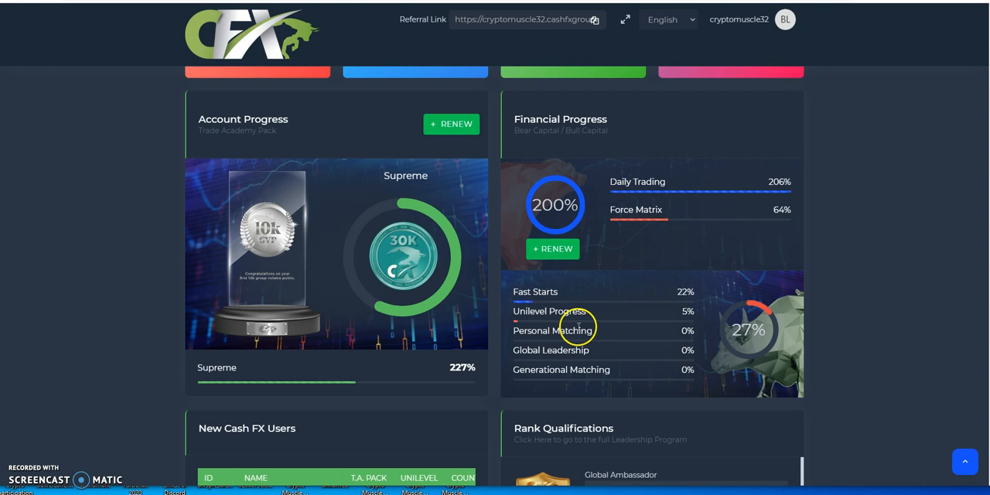
pyautogui.moveTo(607, 328)
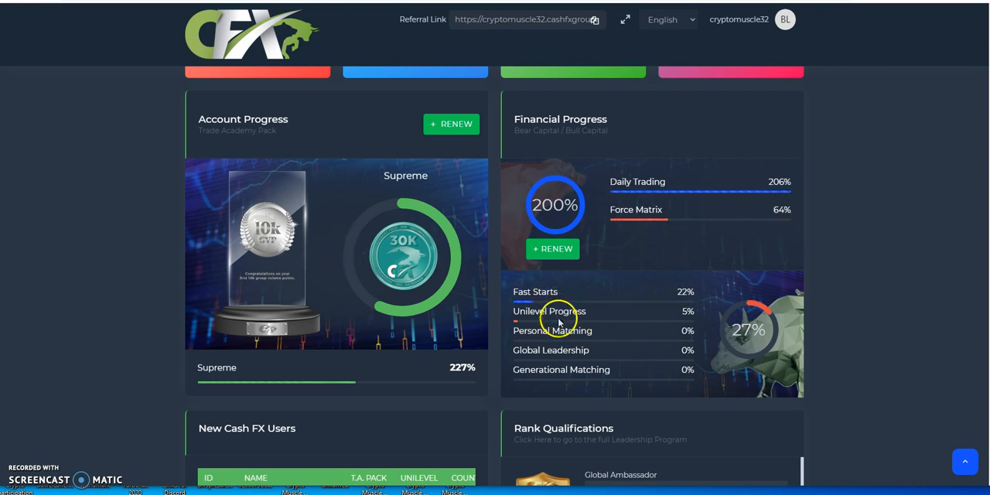
pyautogui.moveTo(641, 242)
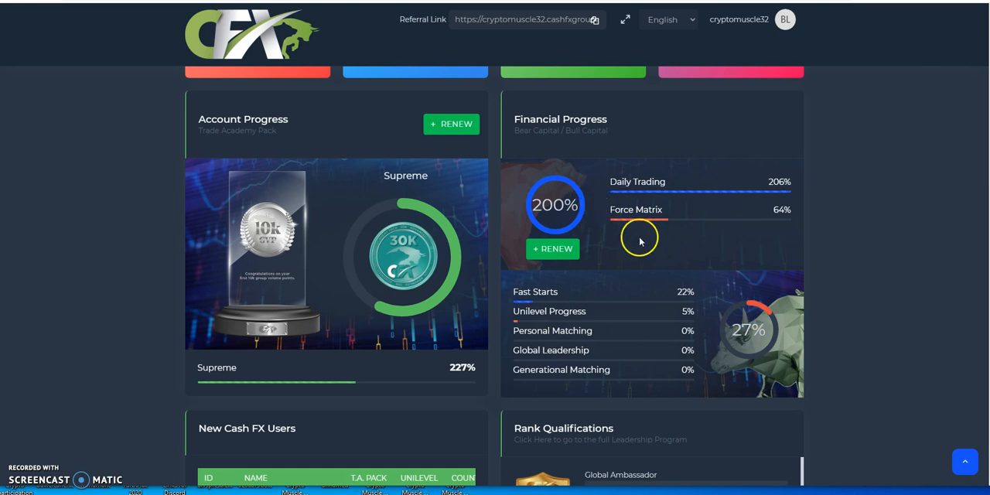
pyautogui.moveTo(714, 319)
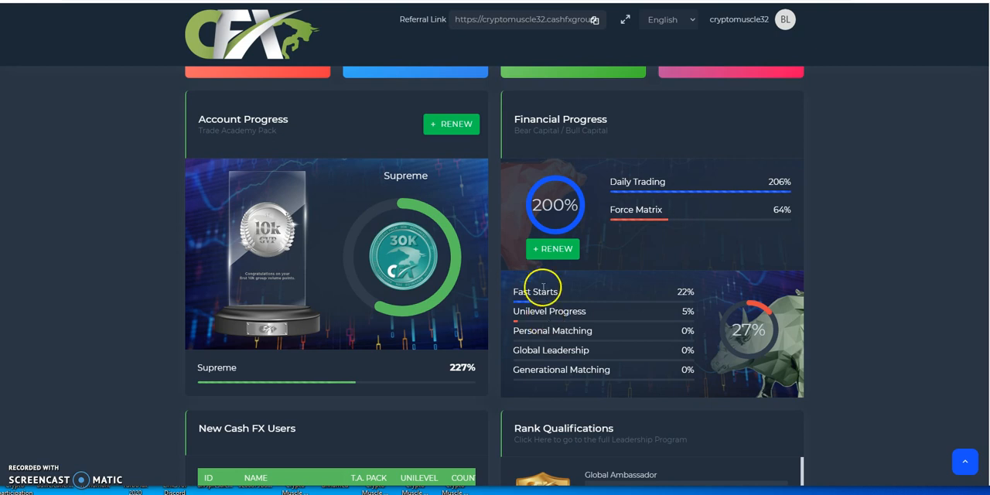
pyautogui.moveTo(554, 349)
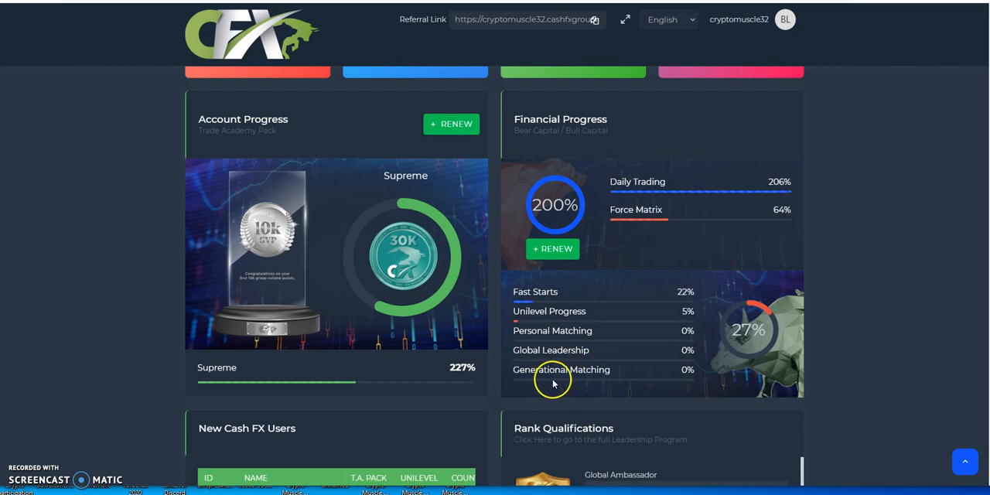
pyautogui.moveTo(567, 362)
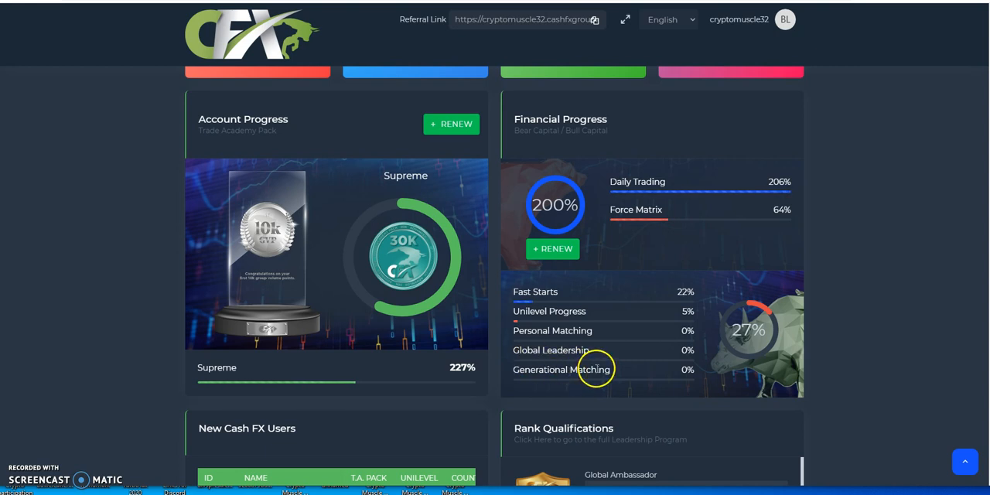
pyautogui.moveTo(700, 389)
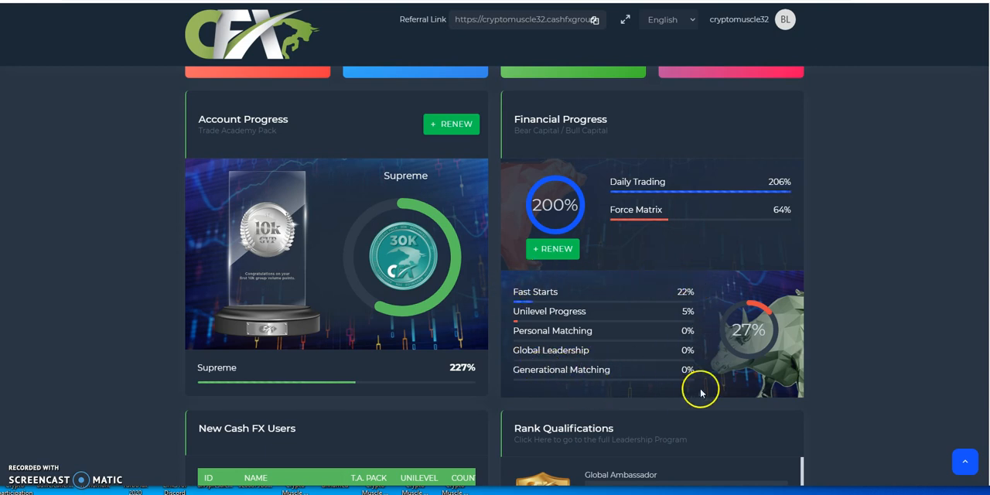
pyautogui.moveTo(746, 349)
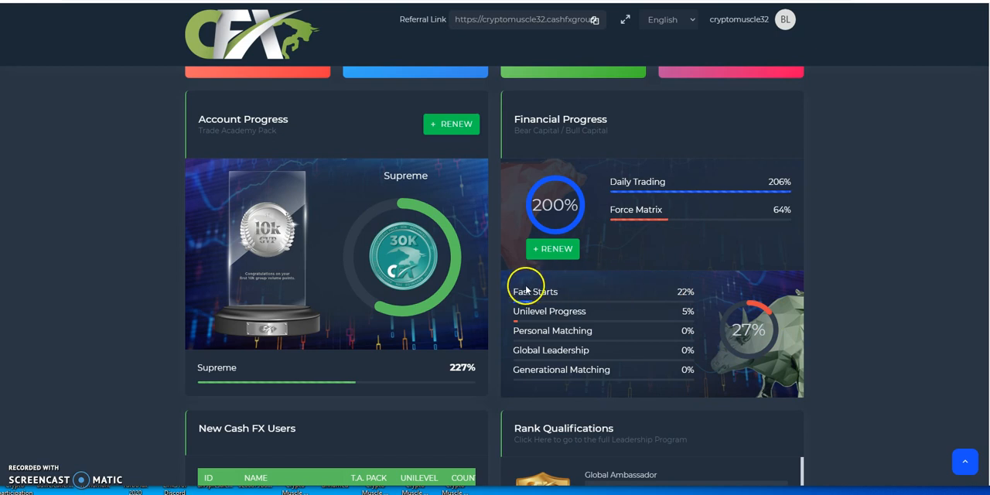
pyautogui.moveTo(667, 297)
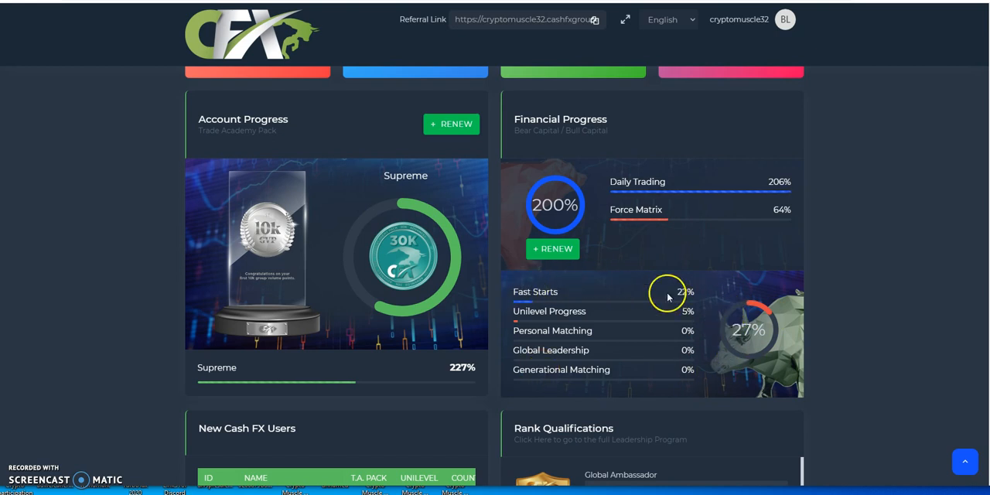
pyautogui.moveTo(665, 243)
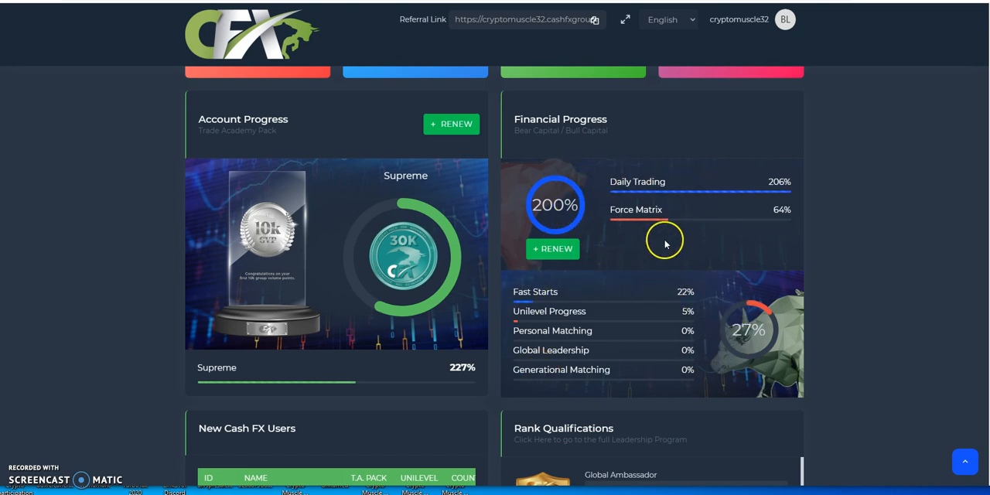
pyautogui.moveTo(632, 197)
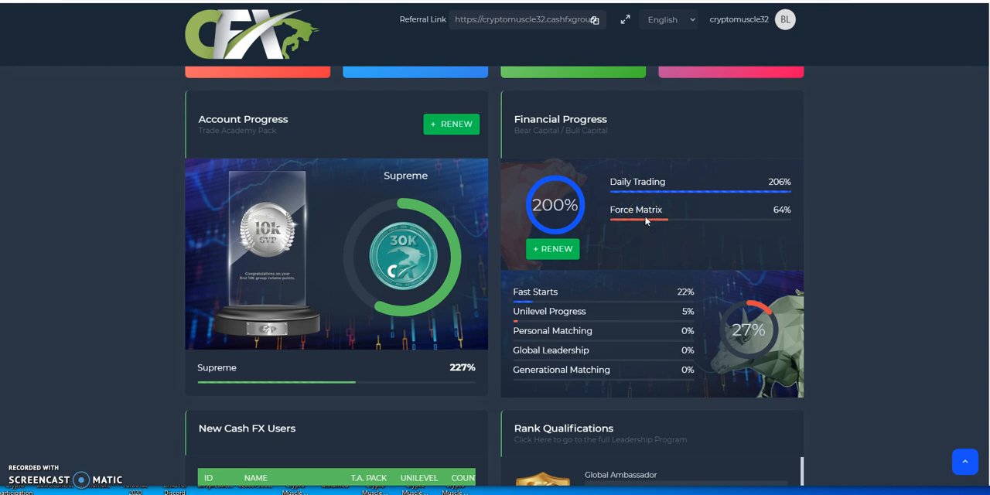
pyautogui.moveTo(703, 212)
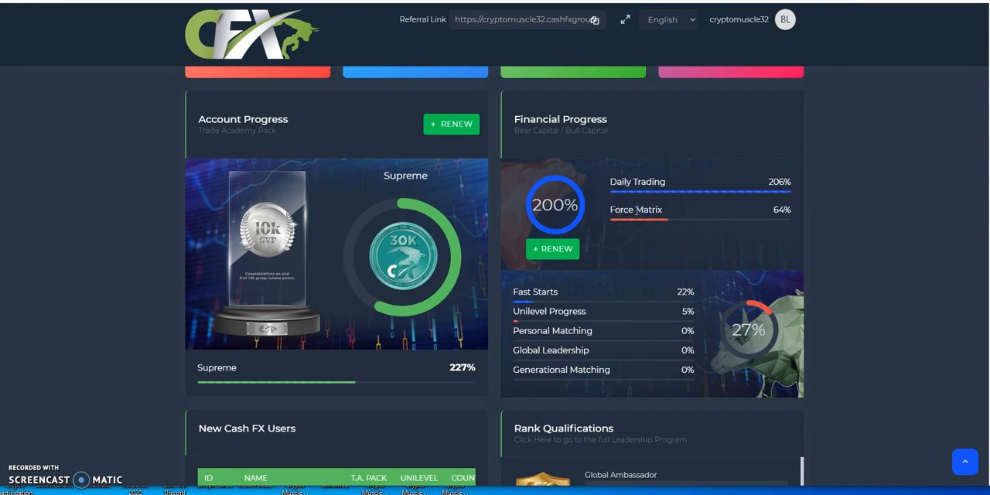
pyautogui.moveTo(604, 204)
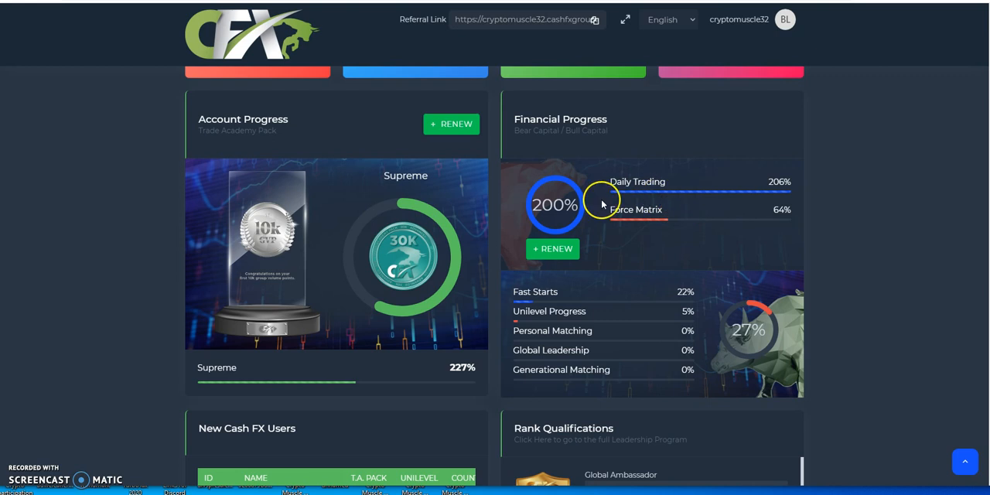
pyautogui.moveTo(625, 229)
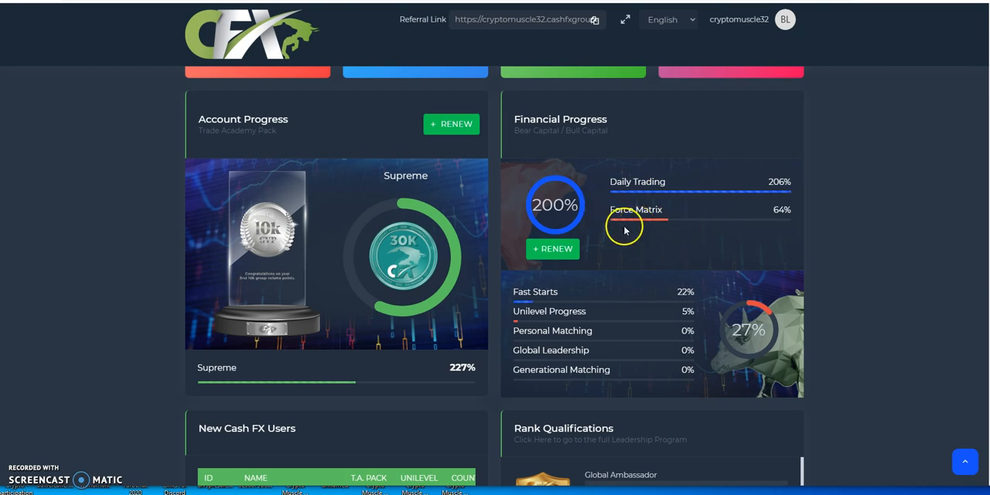
pyautogui.moveTo(671, 175)
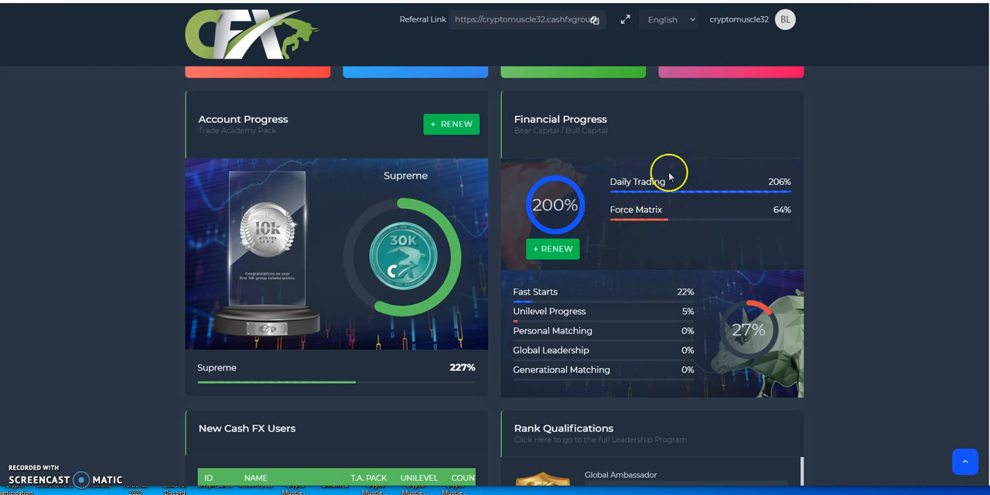
pyautogui.moveTo(665, 170)
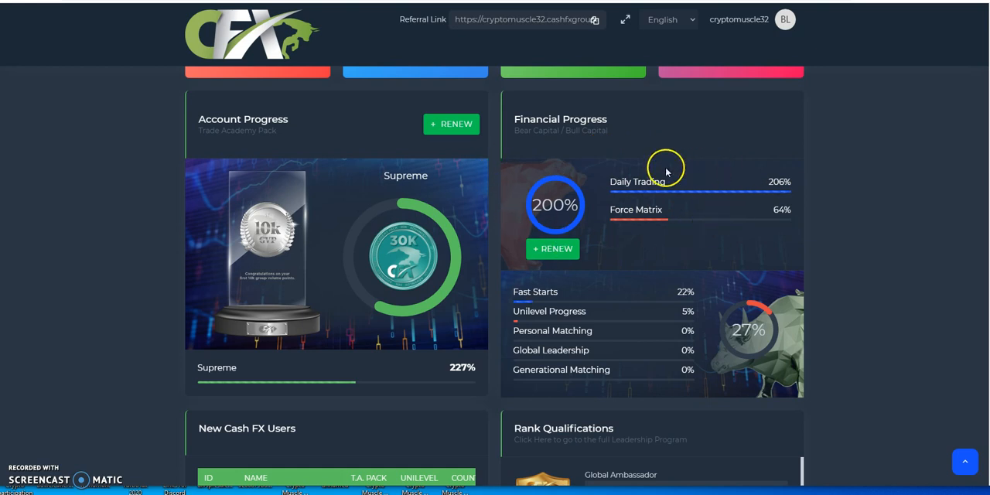
pyautogui.moveTo(656, 220)
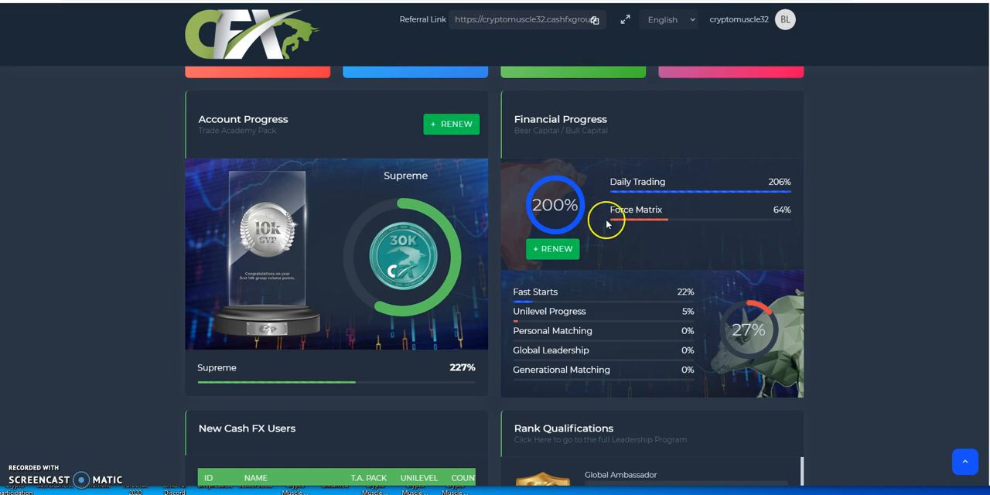
pyautogui.moveTo(653, 224)
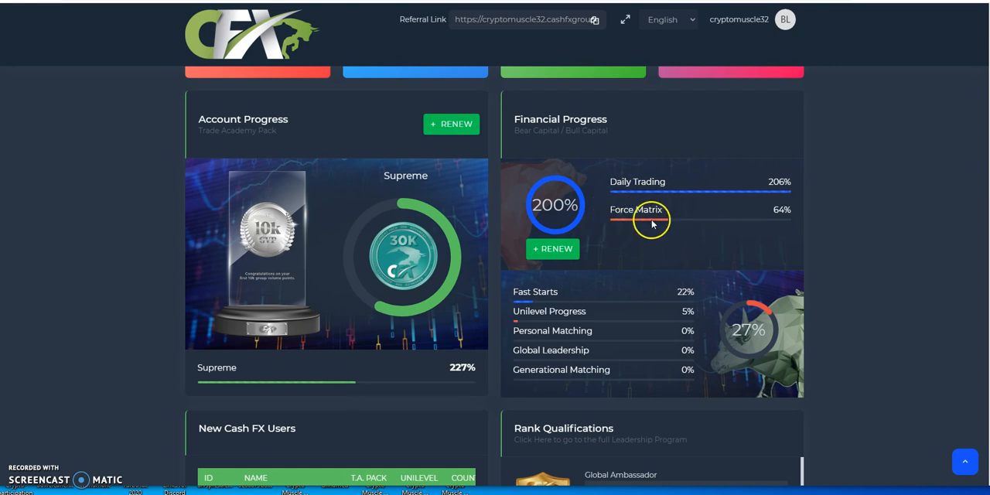
pyautogui.moveTo(671, 192)
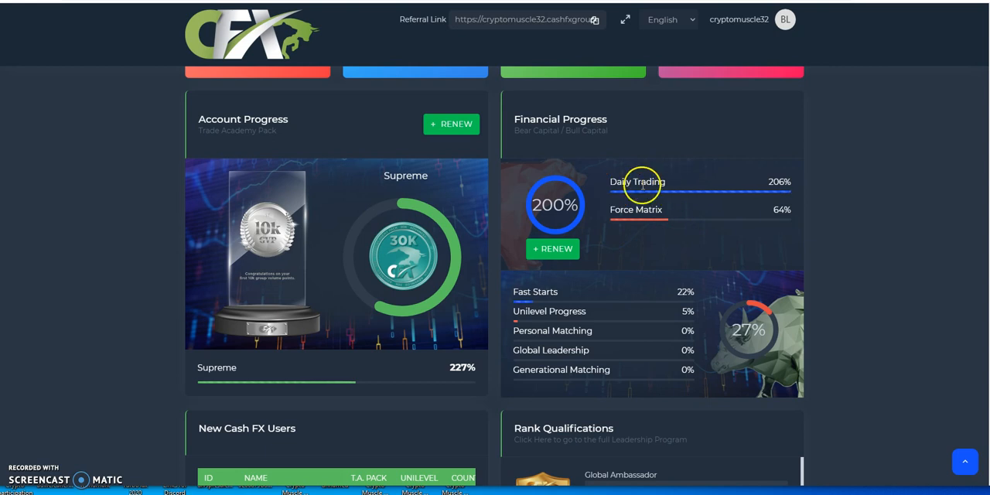
pyautogui.moveTo(619, 191)
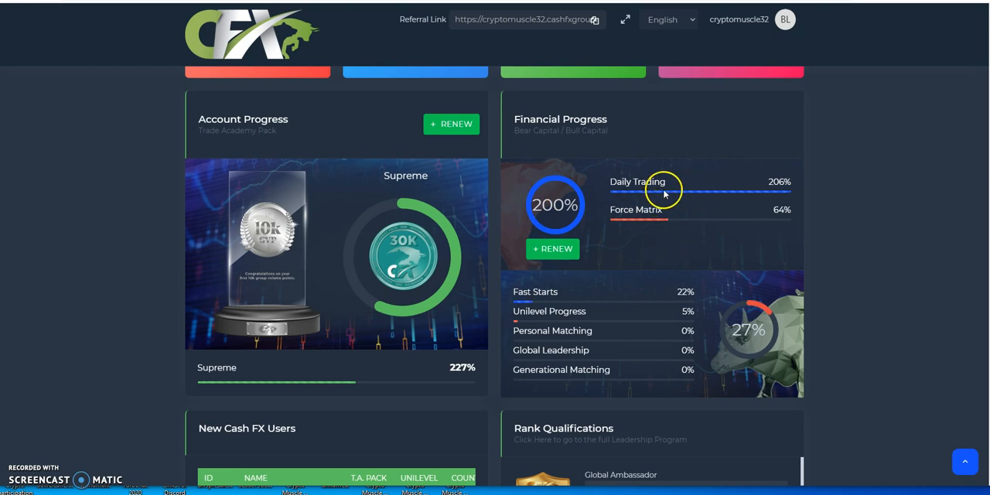
pyautogui.moveTo(632, 219)
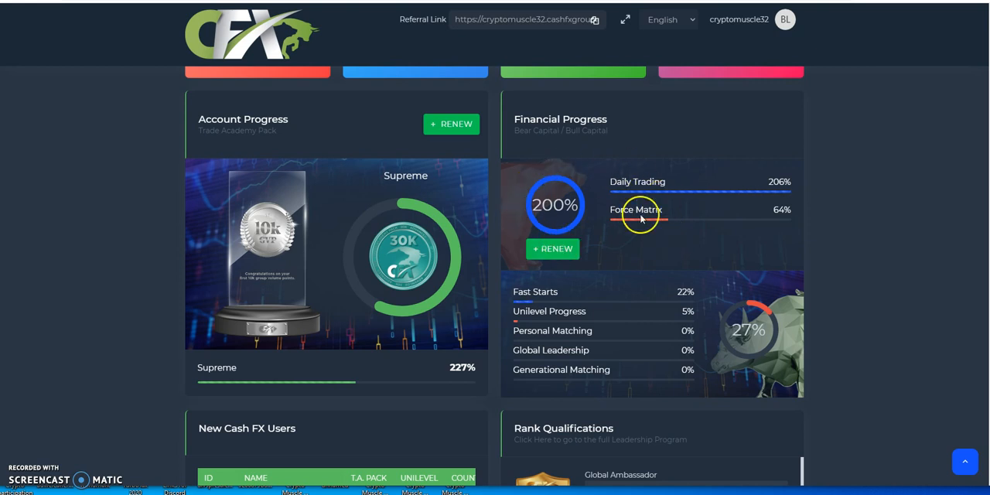
pyautogui.moveTo(769, 317)
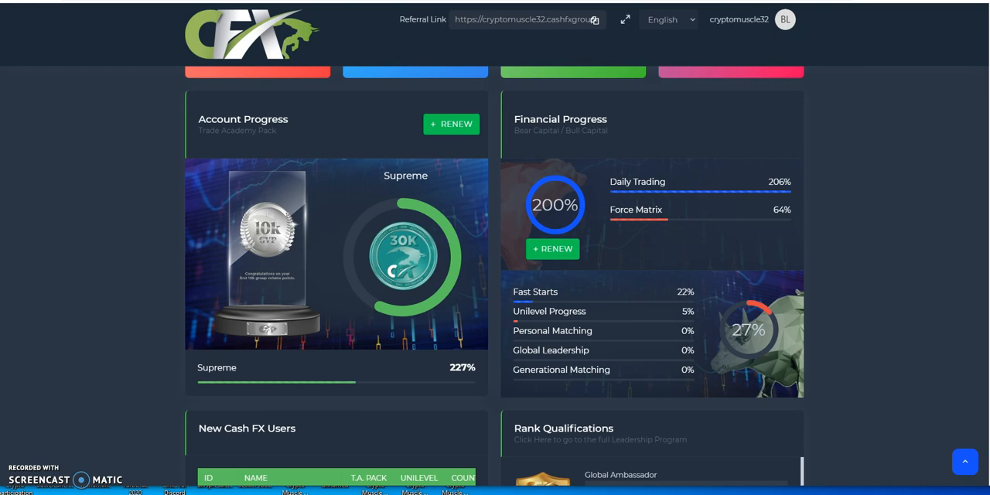
pyautogui.moveTo(600, 331)
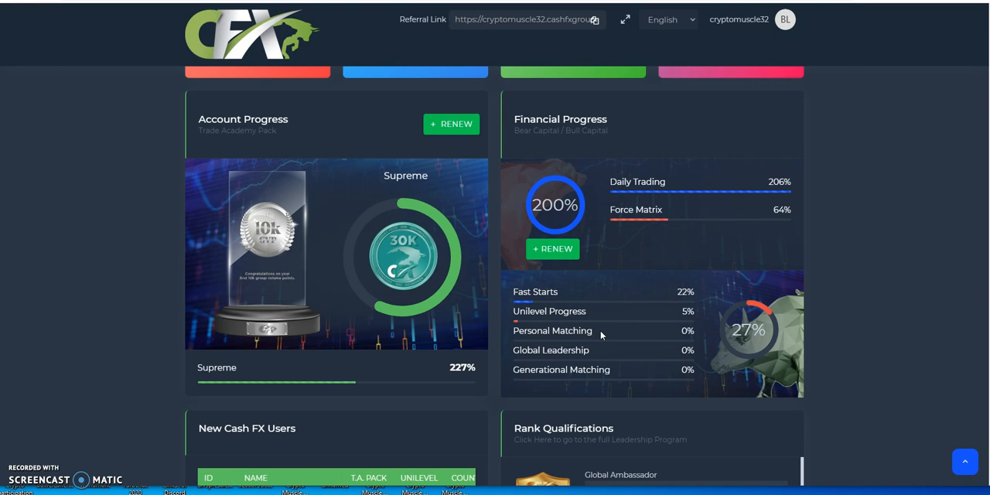
pyautogui.moveTo(431, 229)
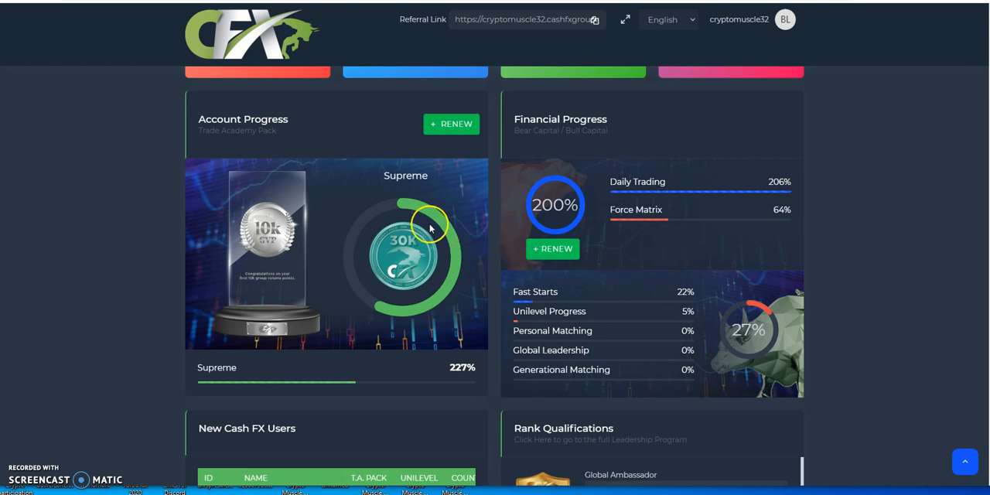
pyautogui.moveTo(543, 223)
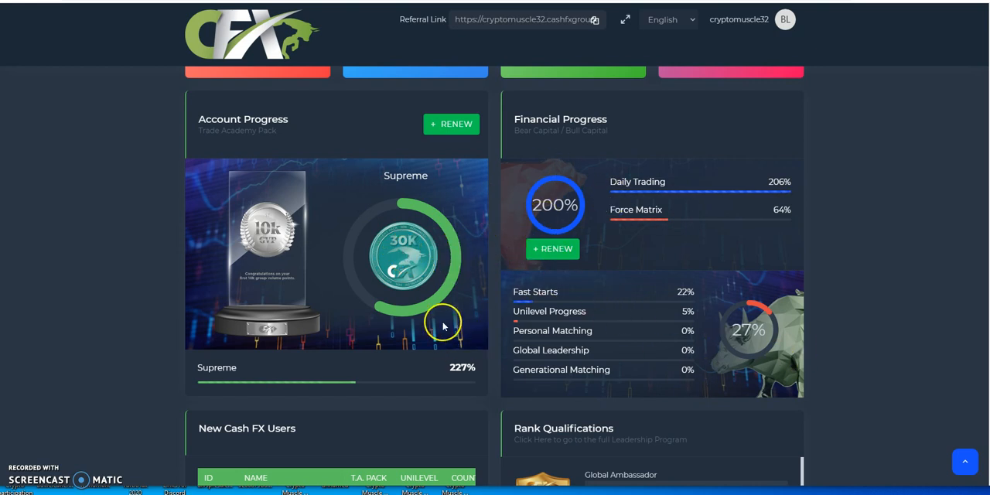
pyautogui.moveTo(554, 209)
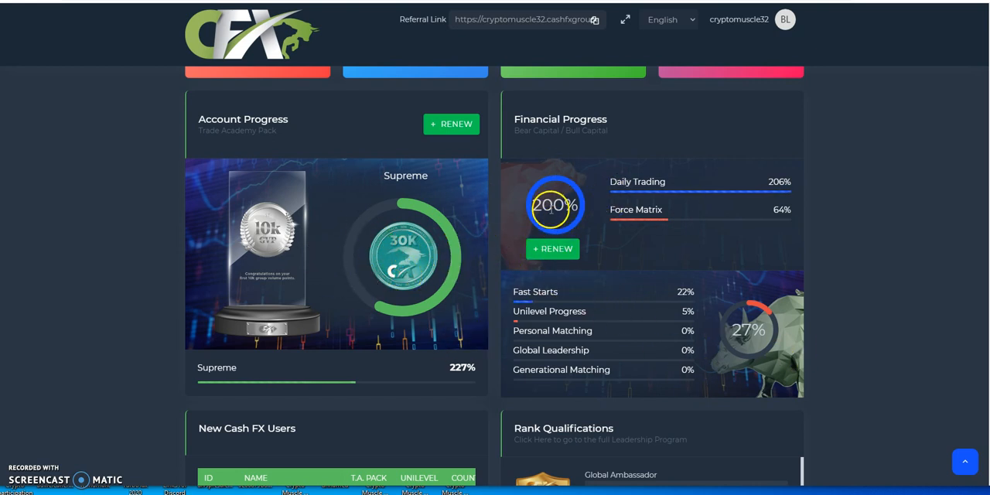
pyautogui.moveTo(715, 294)
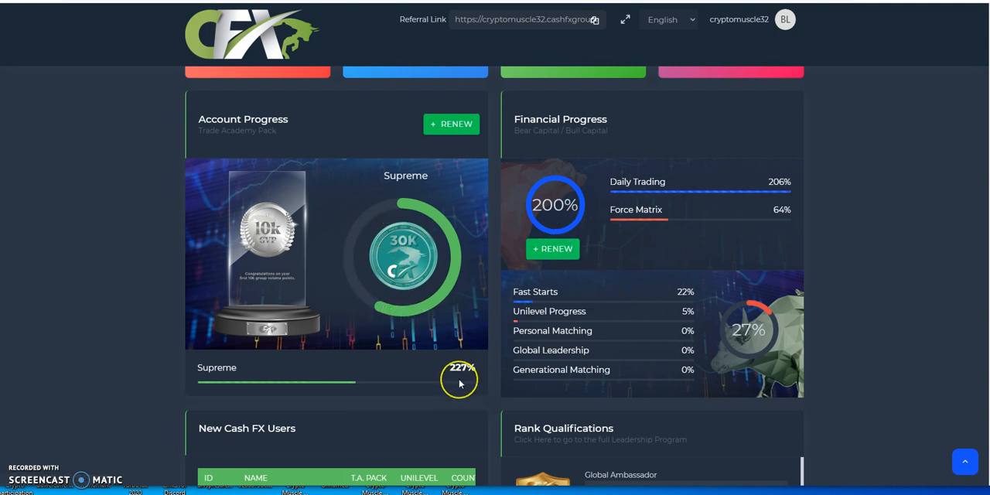
pyautogui.moveTo(464, 343)
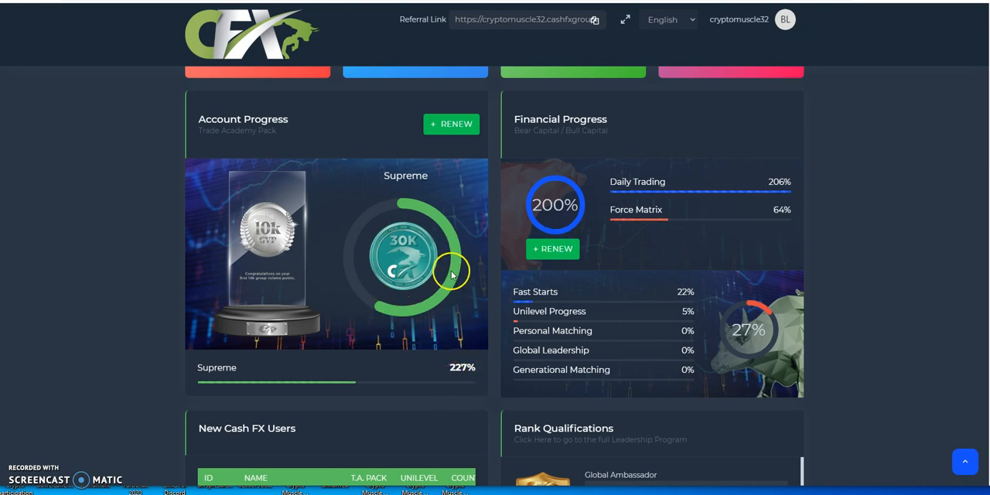
pyautogui.moveTo(416, 204)
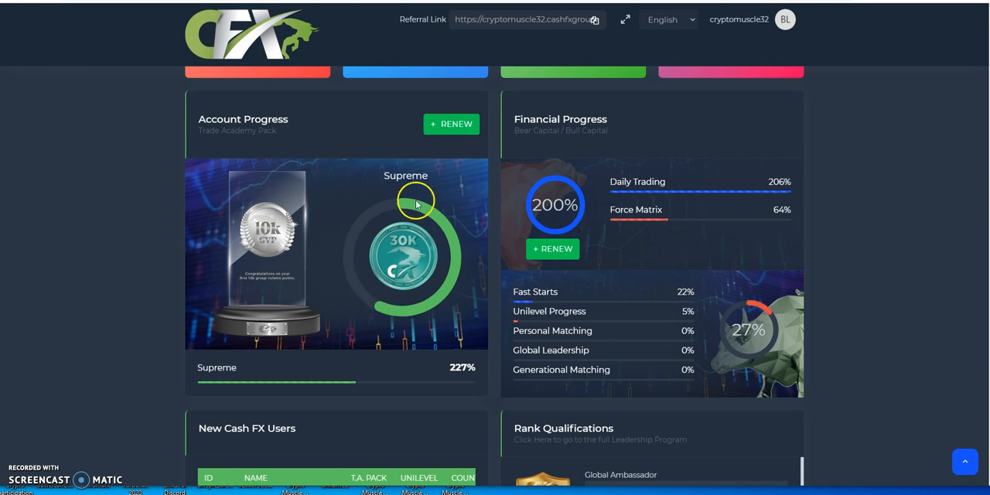
pyautogui.moveTo(368, 283)
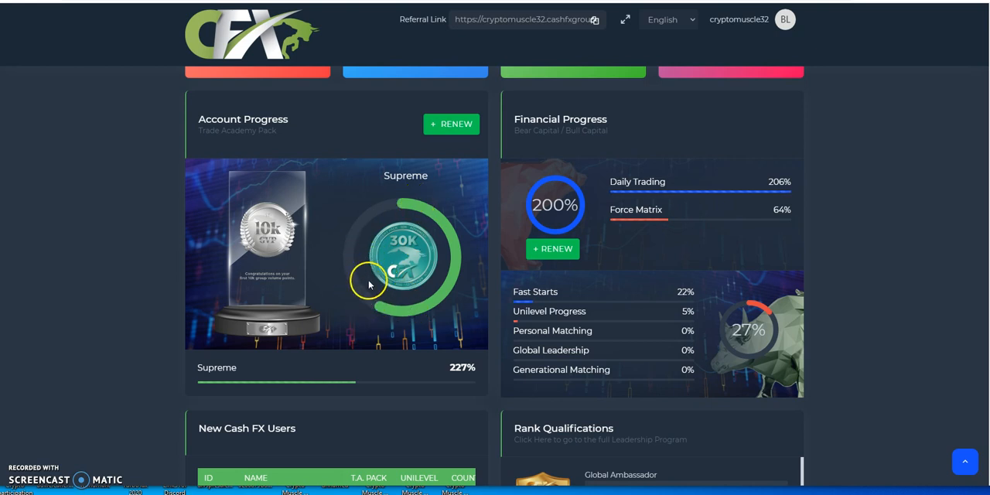
pyautogui.moveTo(371, 257)
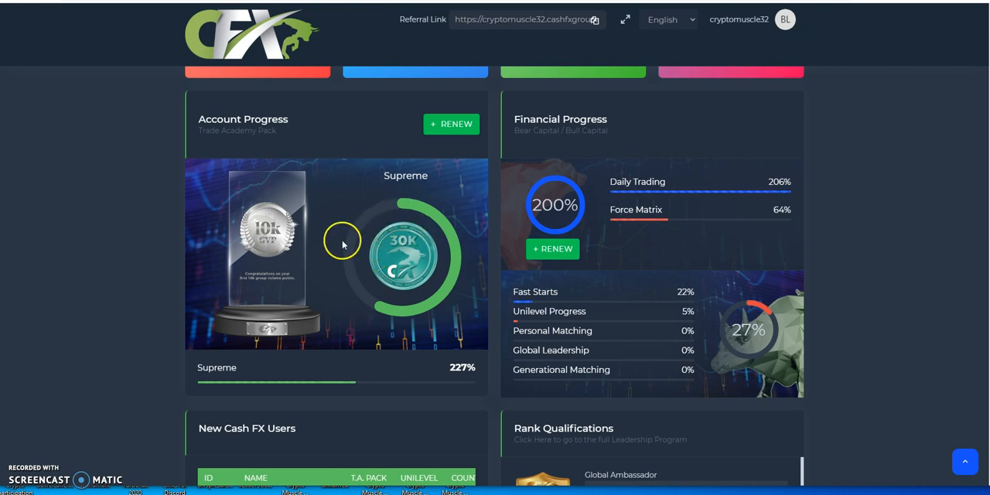
pyautogui.moveTo(447, 270)
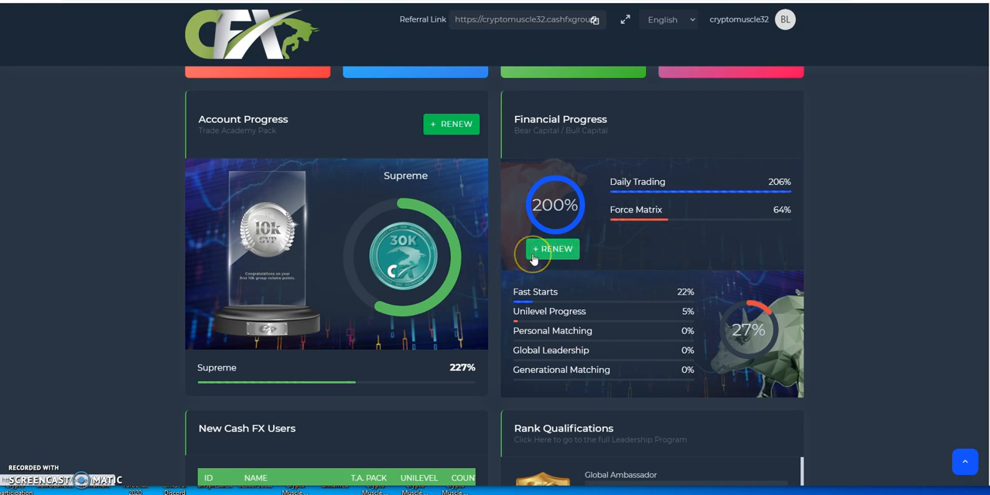
pyautogui.moveTo(470, 256)
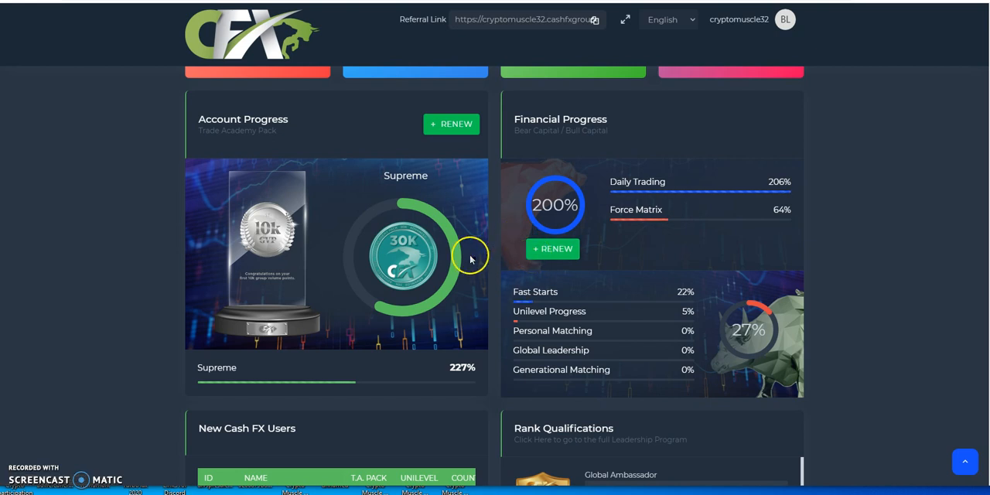
pyautogui.moveTo(396, 258)
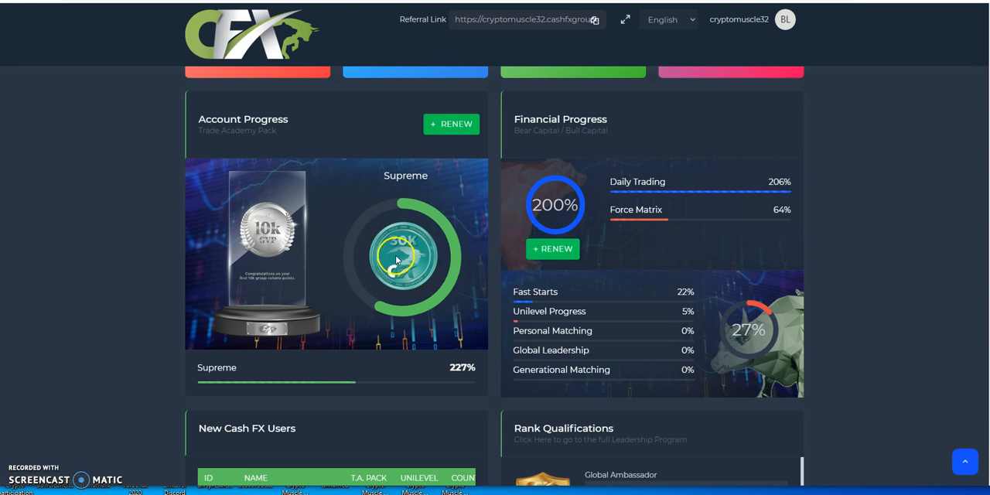
pyautogui.moveTo(133, 226)
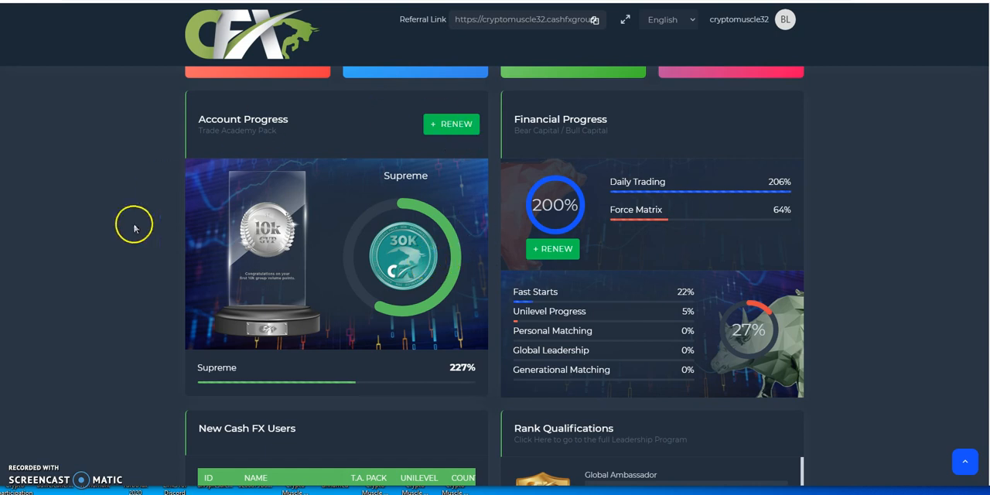
pyautogui.moveTo(402, 189)
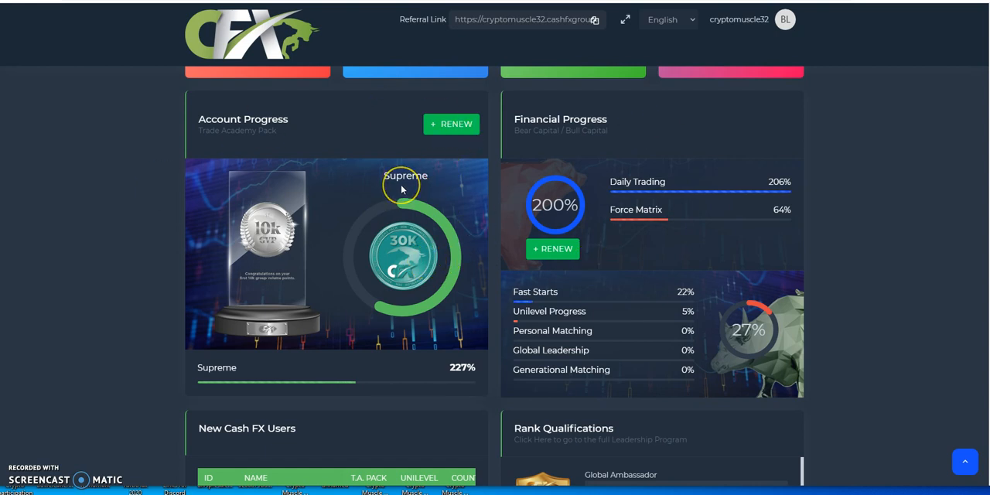
pyautogui.moveTo(399, 251)
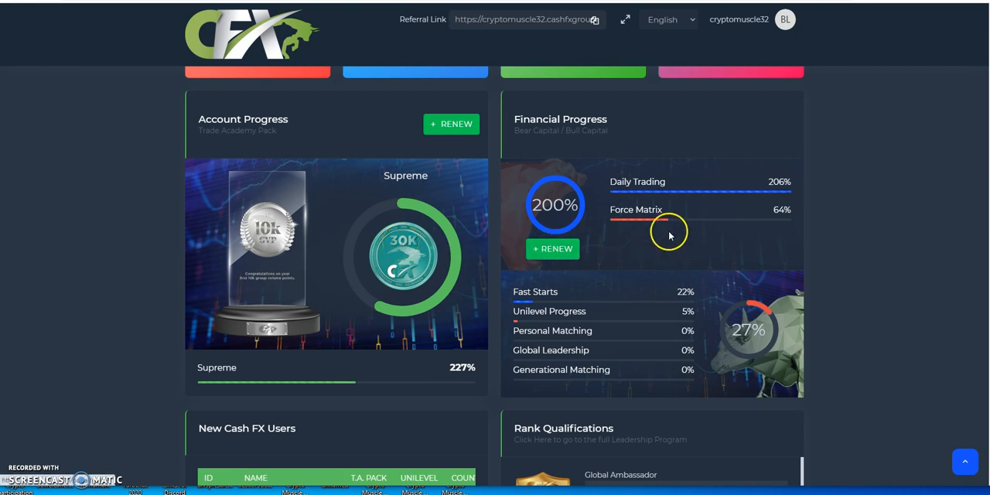
pyautogui.moveTo(399, 241)
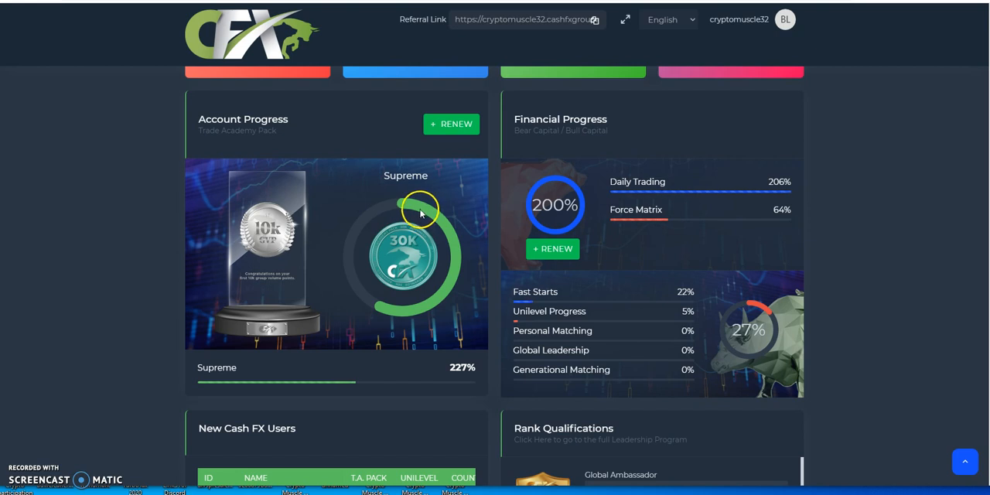
pyautogui.moveTo(423, 223)
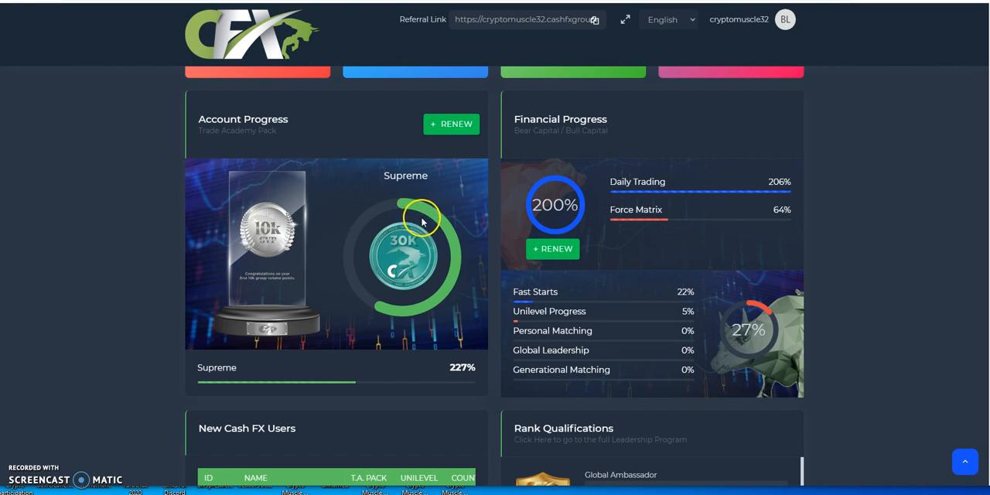
pyautogui.moveTo(423, 234)
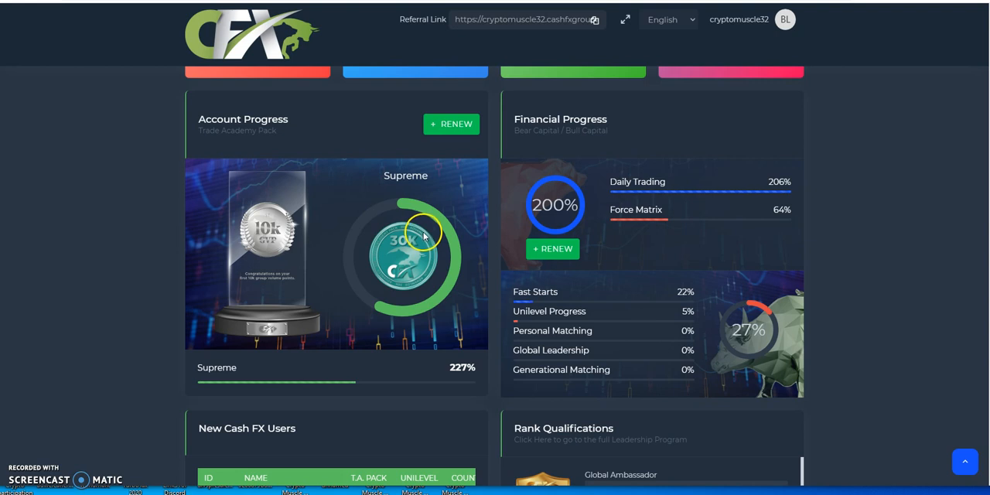
pyautogui.moveTo(424, 233)
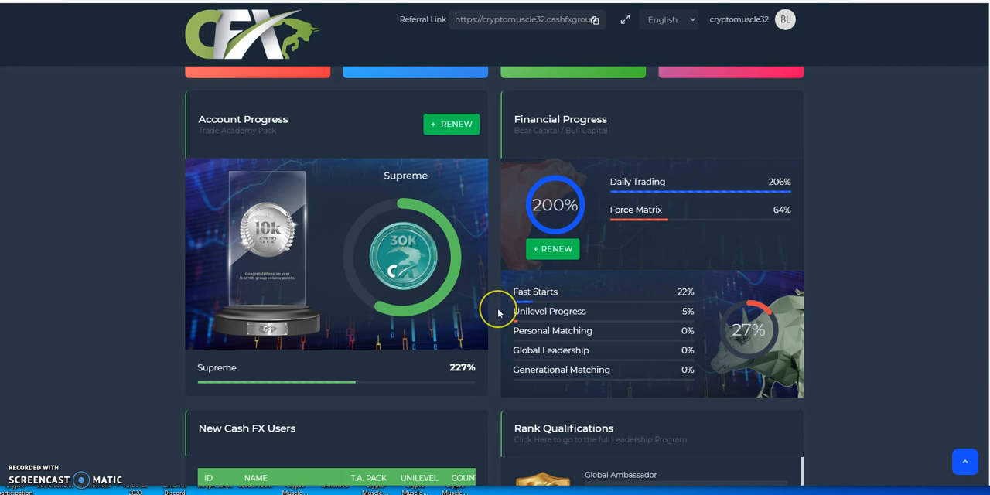
pyautogui.moveTo(498, 310)
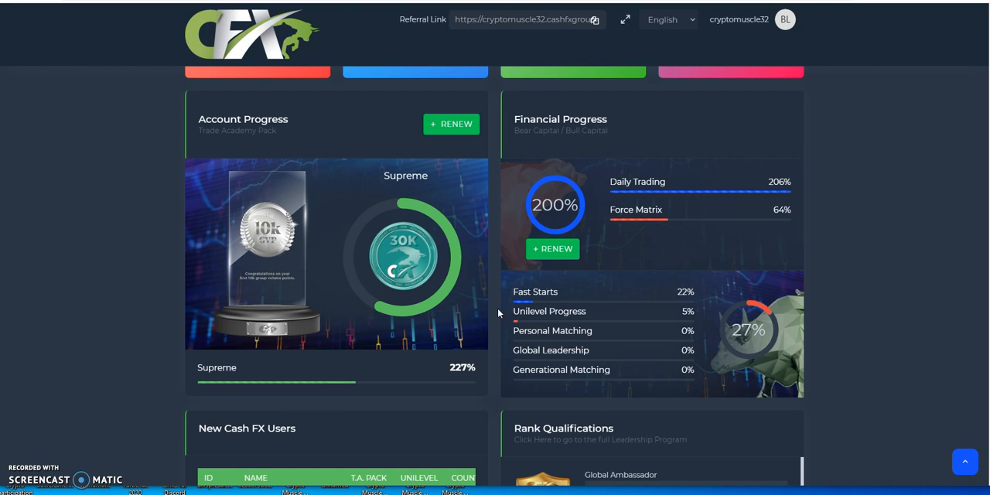
pyautogui.moveTo(490, 316)
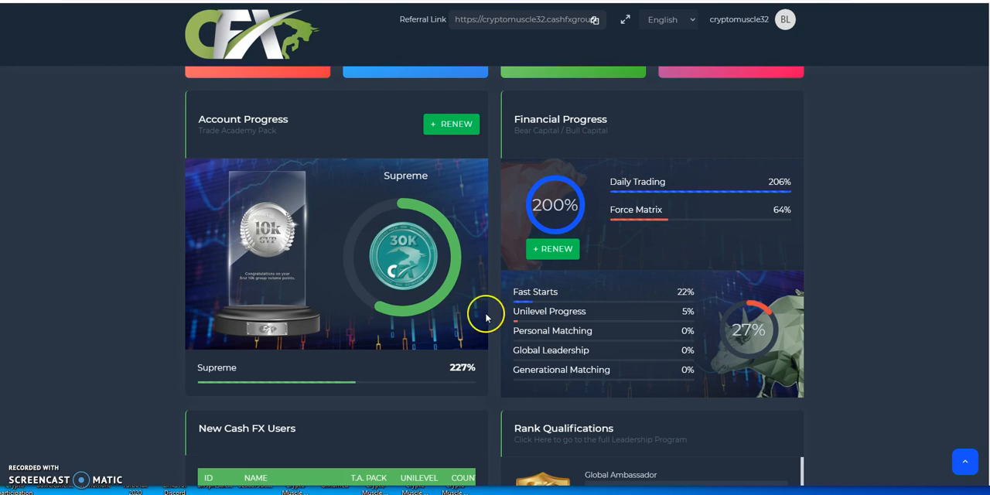
pyautogui.moveTo(483, 318)
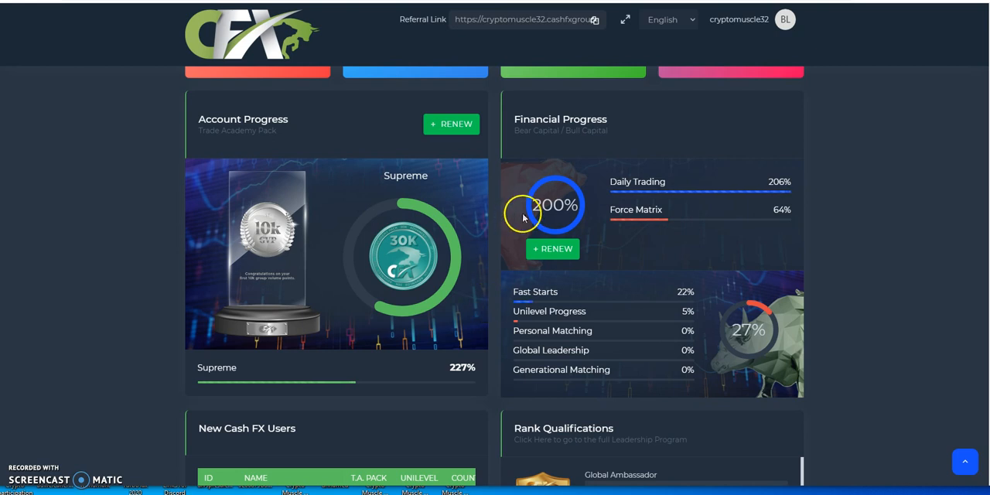
pyautogui.moveTo(356, 297)
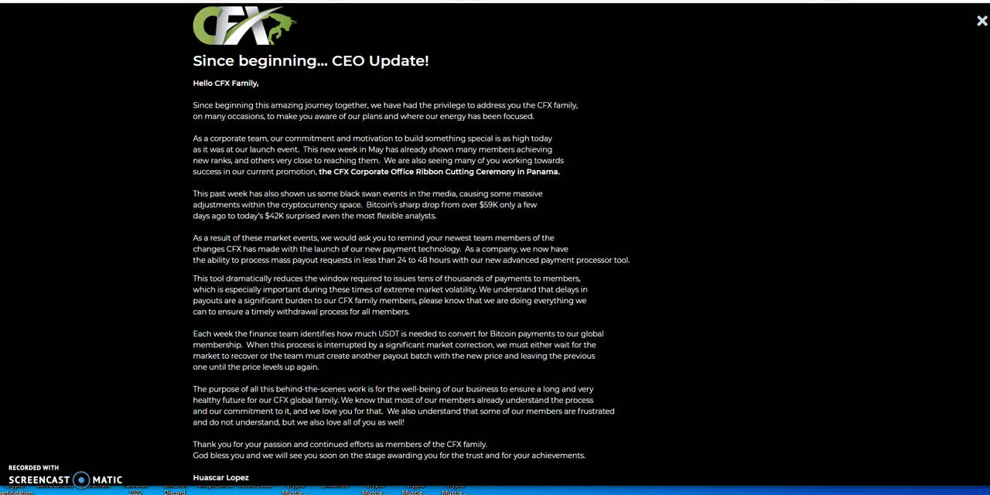
pyautogui.moveTo(278, 114)
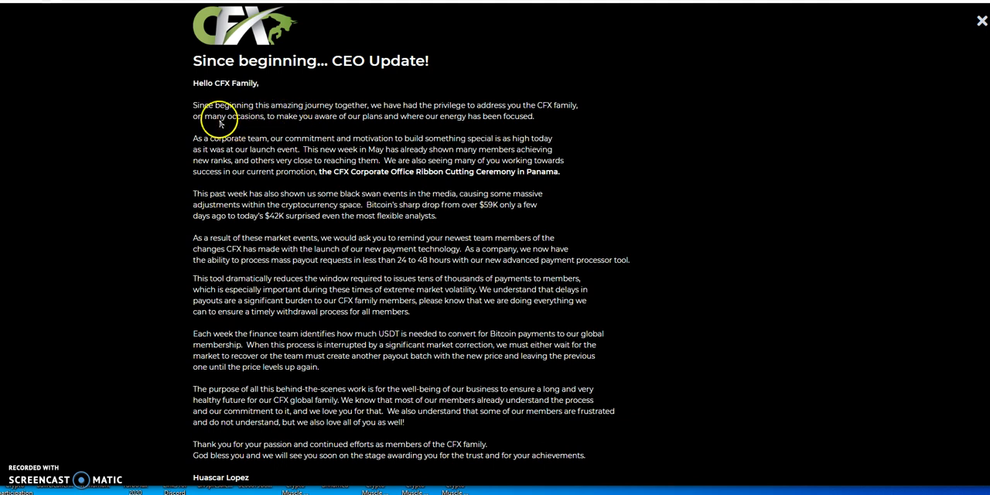
pyautogui.moveTo(529, 116)
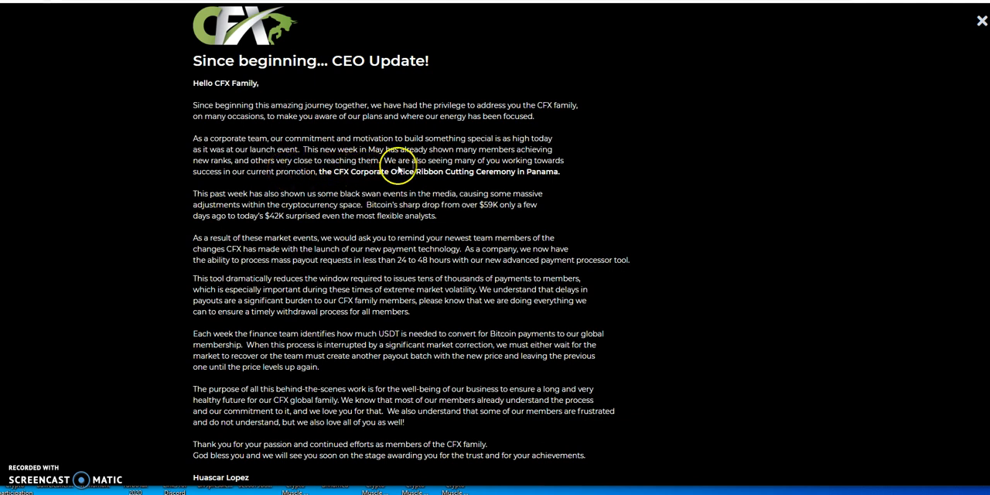
pyautogui.moveTo(286, 177)
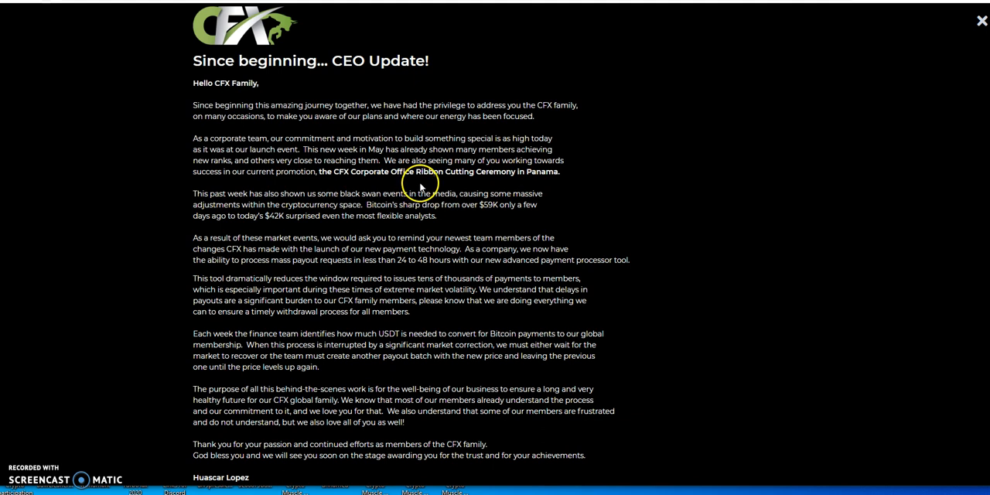
pyautogui.moveTo(520, 185)
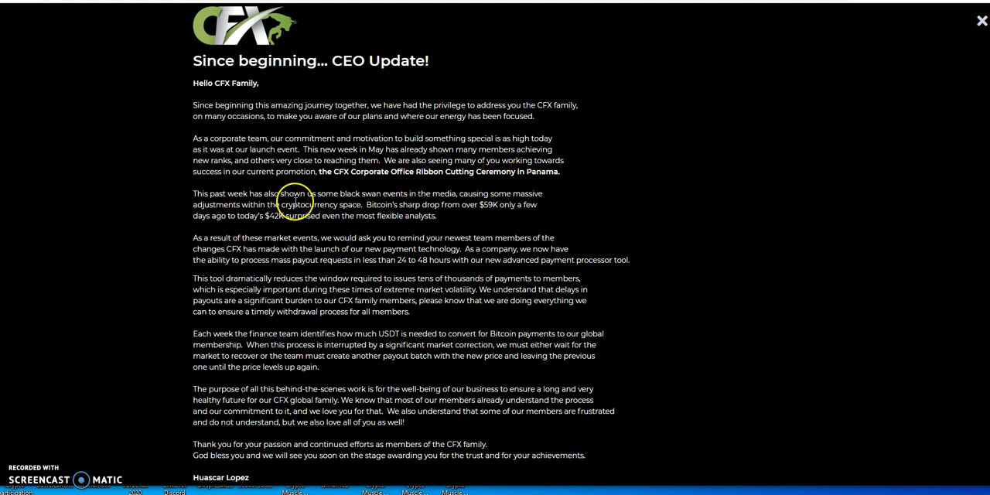
pyautogui.moveTo(440, 208)
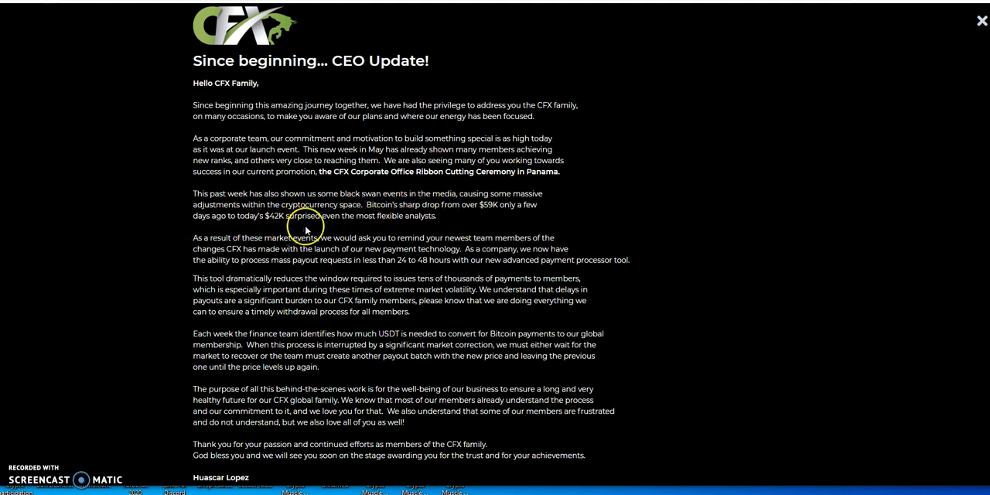
pyautogui.moveTo(505, 220)
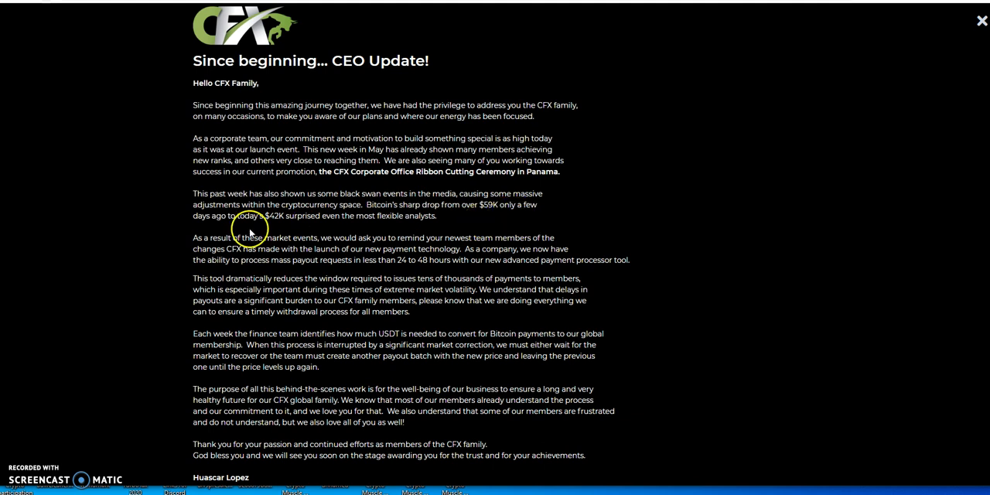
pyautogui.moveTo(374, 229)
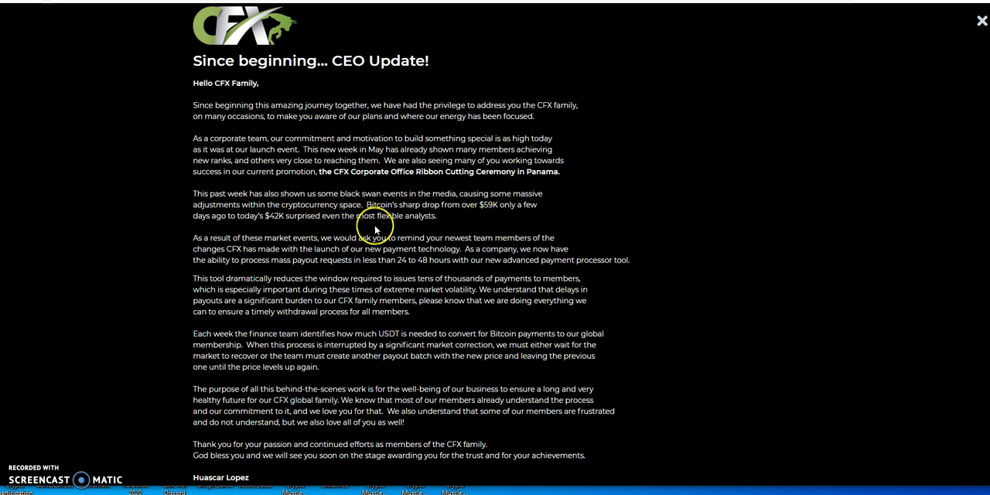
pyautogui.moveTo(455, 231)
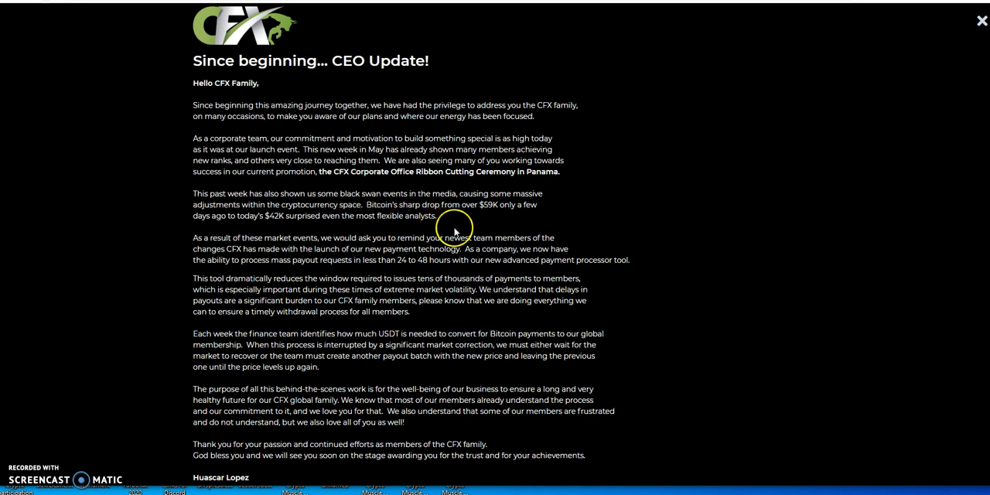
pyautogui.moveTo(588, 229)
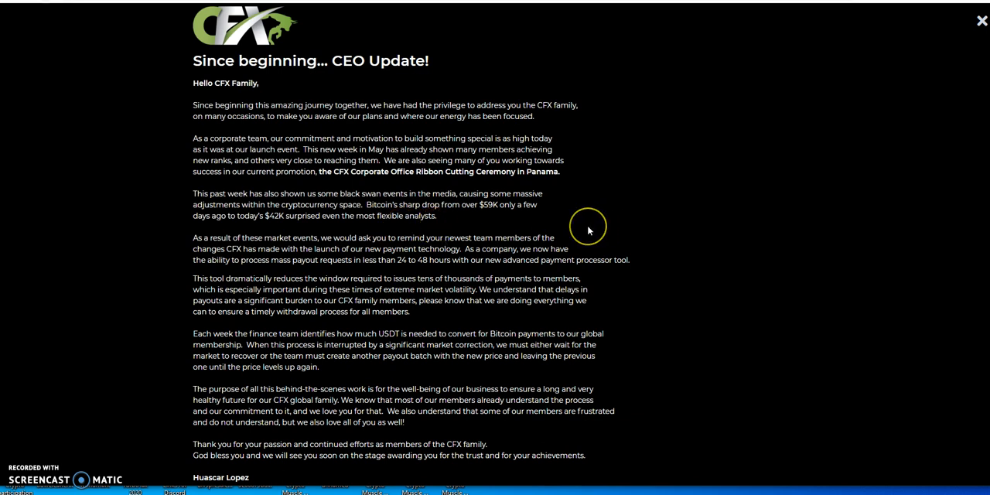
# - Scroll the CEO update modal down to the May 17th, 2021 sign-off
pyautogui.scroll(-3)
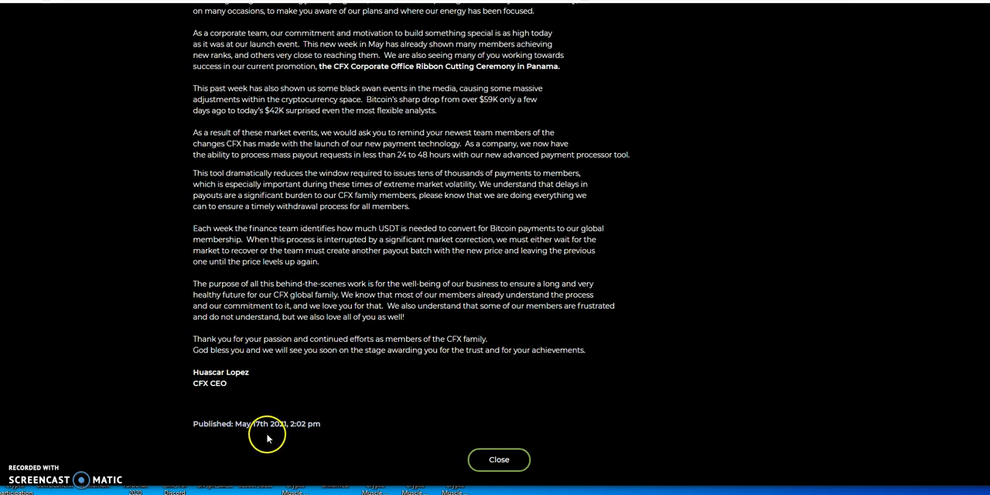
pyautogui.moveTo(255, 439)
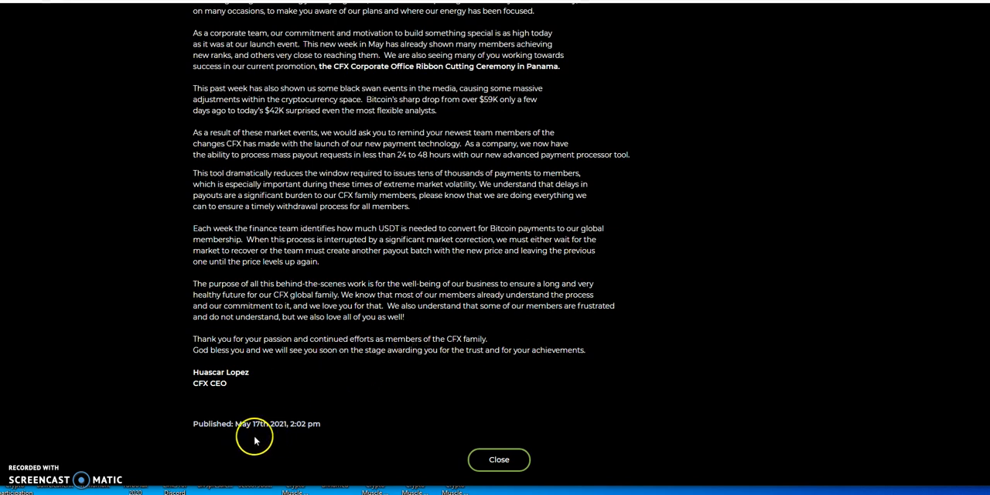
pyautogui.scroll(3)
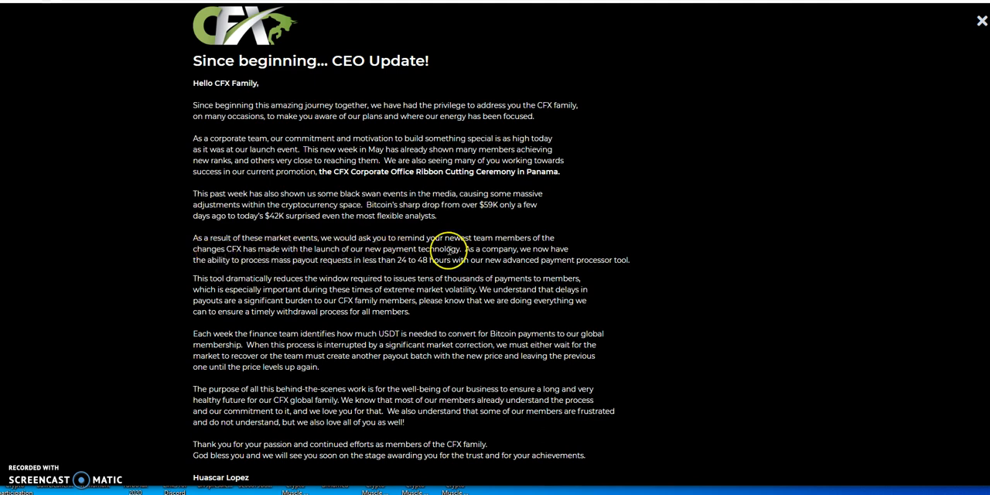
pyautogui.moveTo(352, 256)
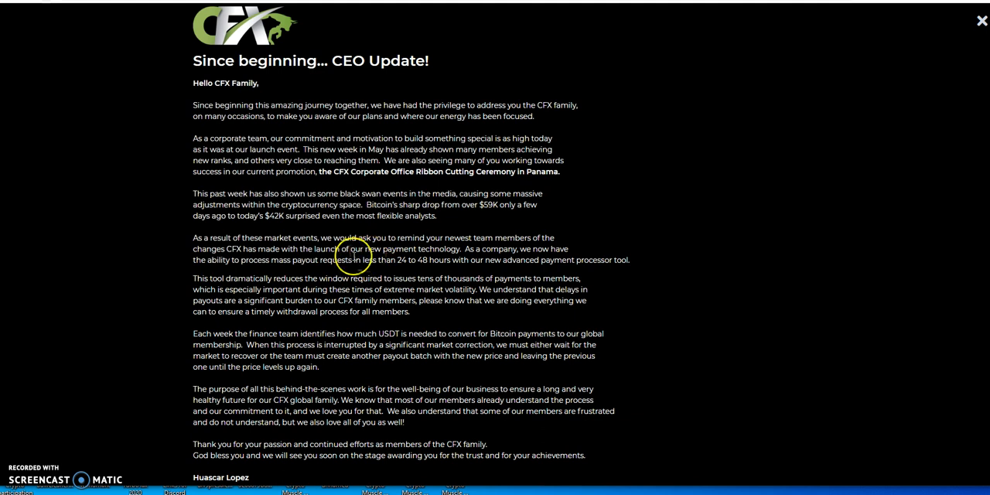
pyautogui.moveTo(288, 266)
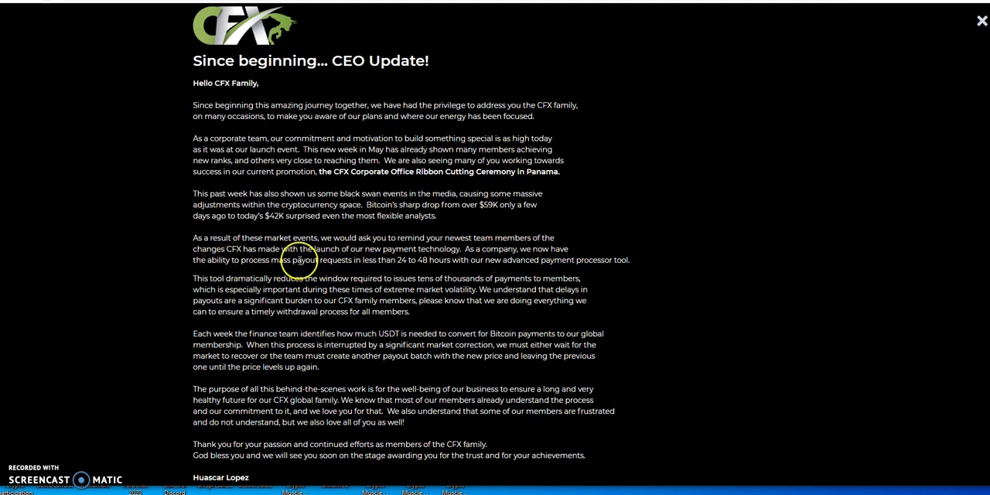
pyautogui.moveTo(452, 260)
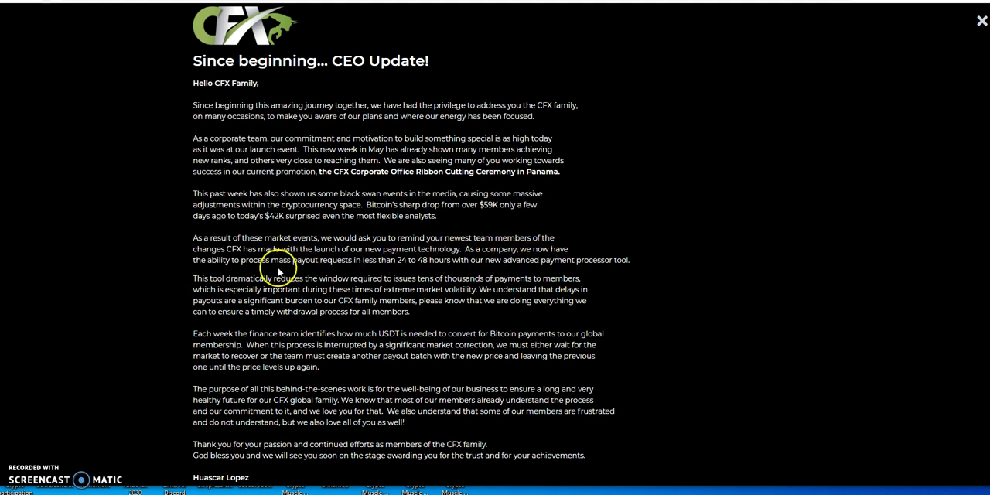
pyautogui.moveTo(394, 269)
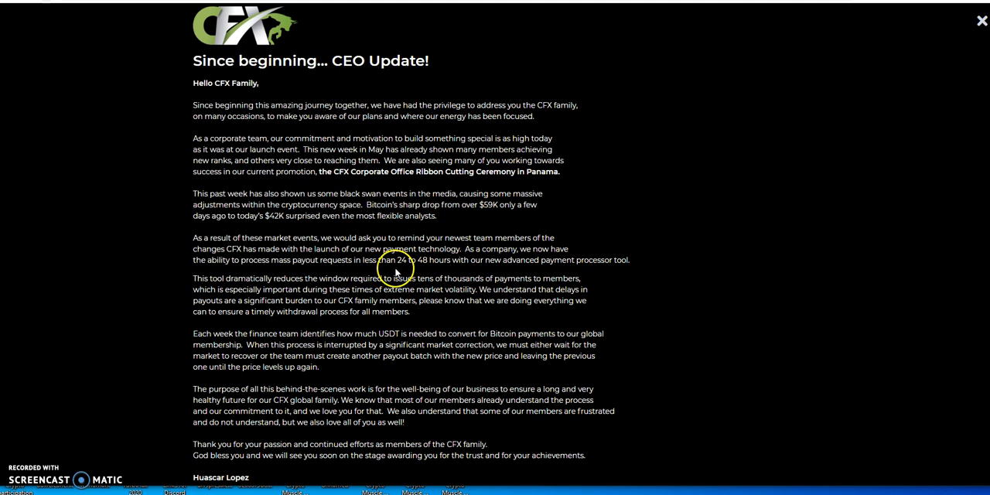
pyautogui.moveTo(472, 271)
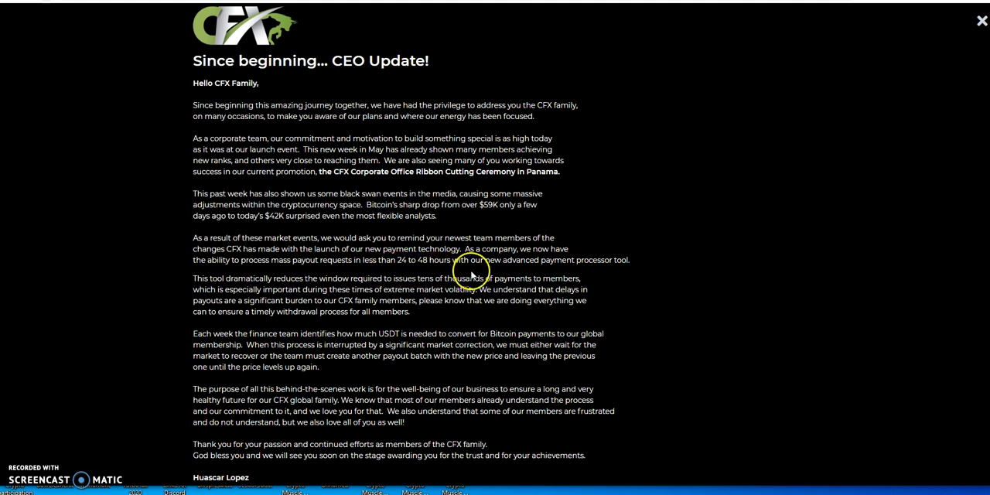
pyautogui.moveTo(570, 272)
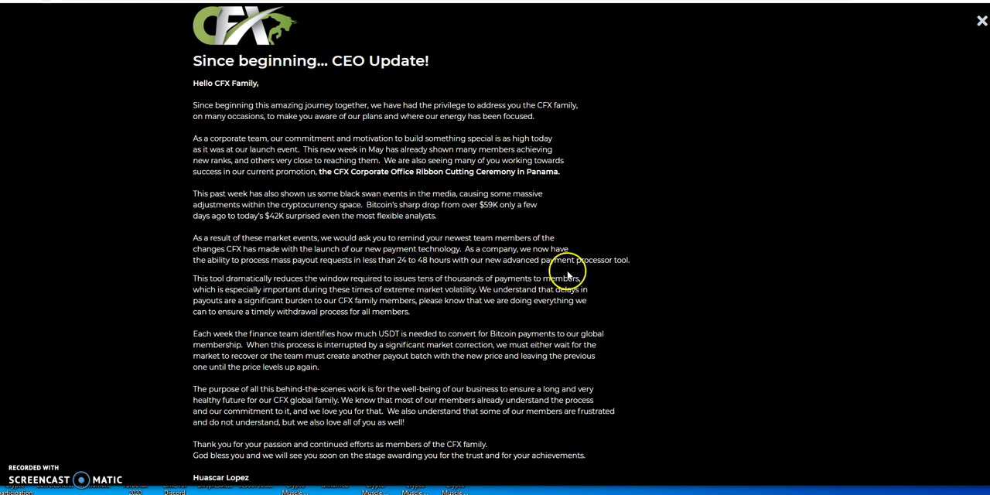
pyautogui.moveTo(374, 287)
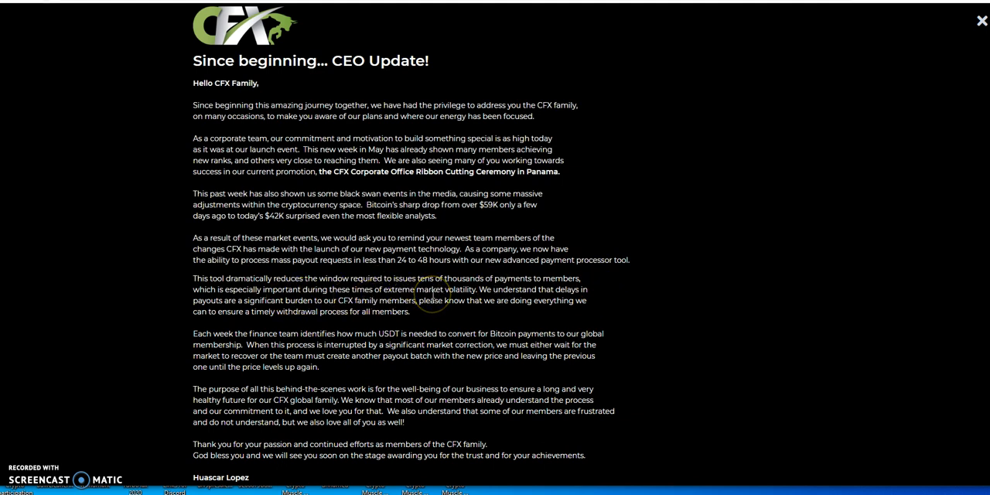
pyautogui.moveTo(260, 309)
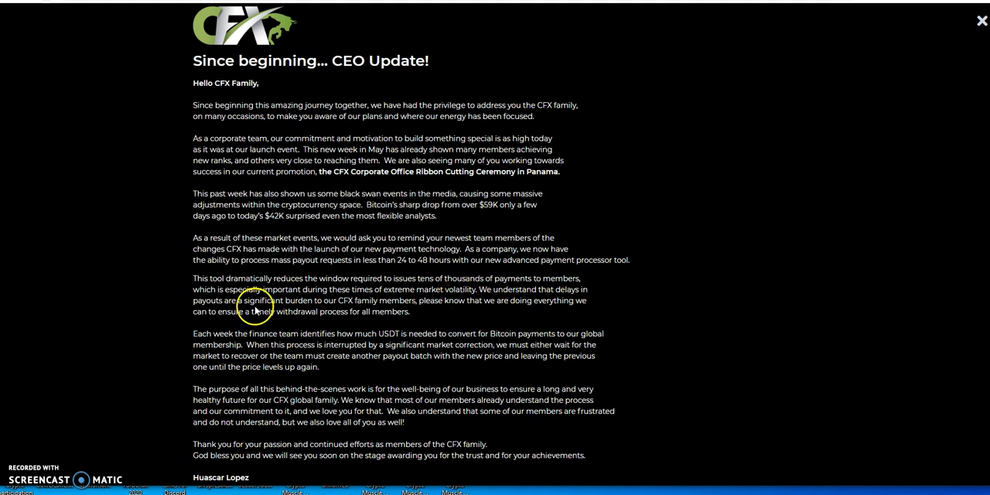
pyautogui.moveTo(523, 302)
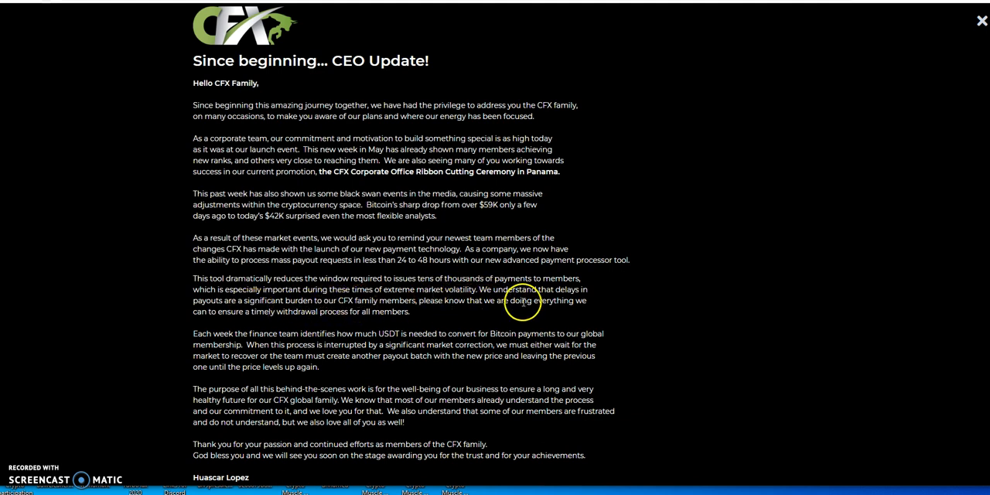
pyautogui.moveTo(368, 302)
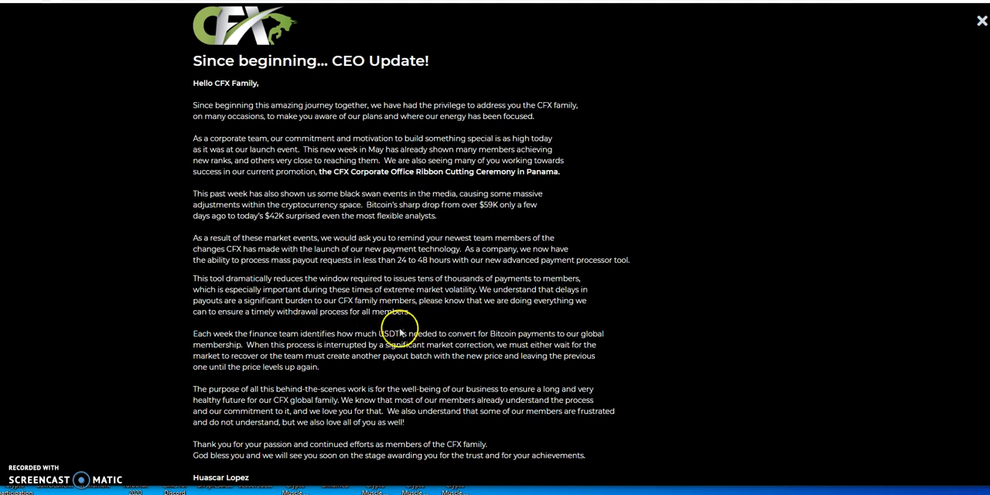
pyautogui.scroll(-3)
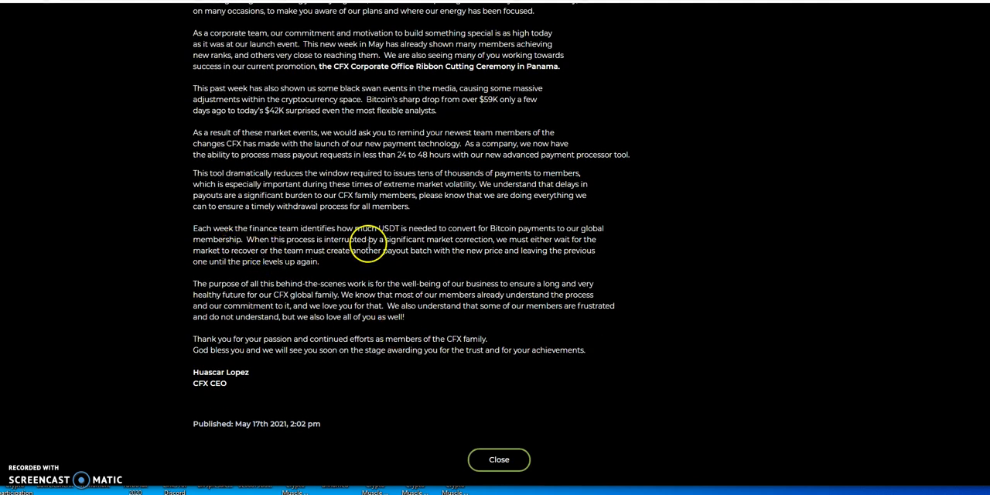
pyautogui.moveTo(401, 243)
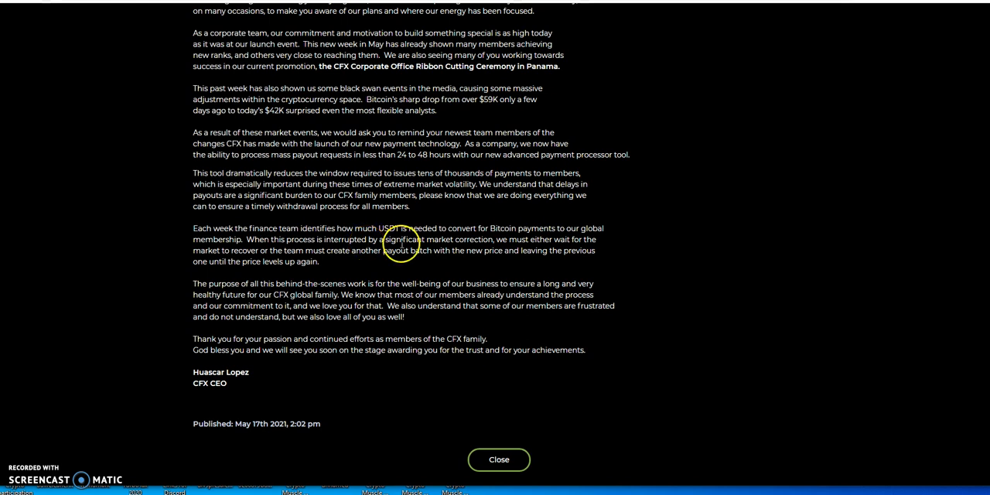
pyautogui.moveTo(523, 241)
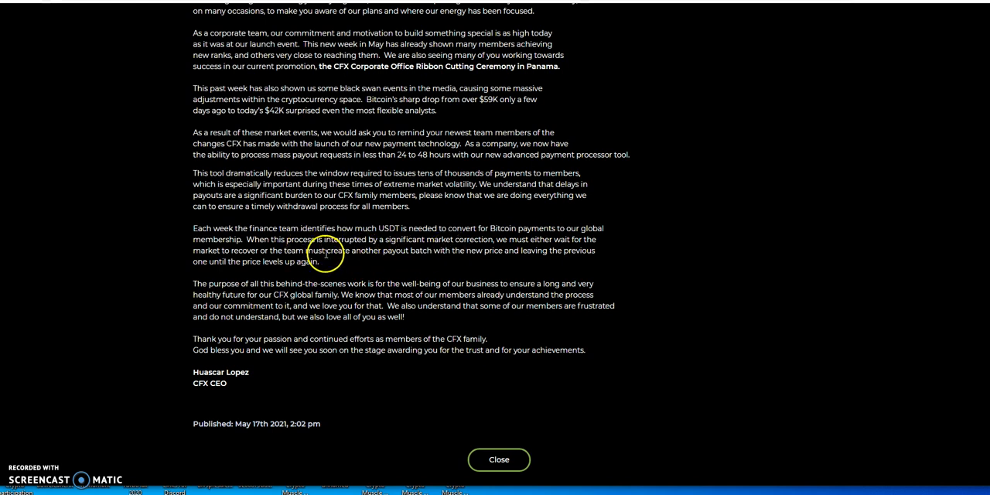
pyautogui.moveTo(467, 250)
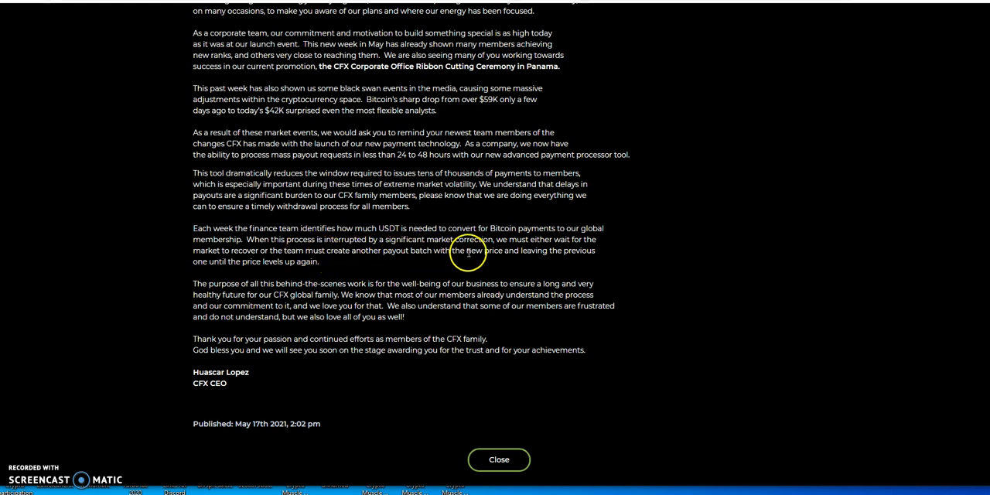
pyautogui.moveTo(347, 254)
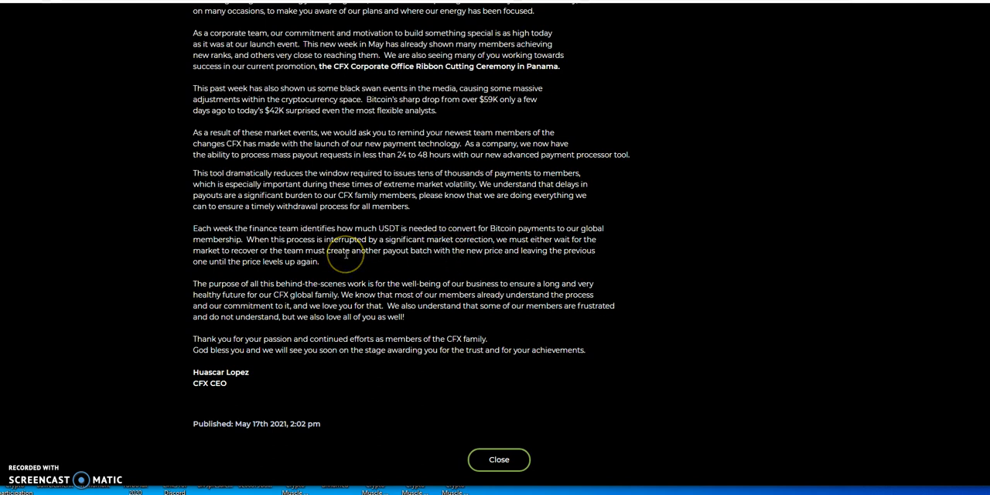
pyautogui.moveTo(420, 261)
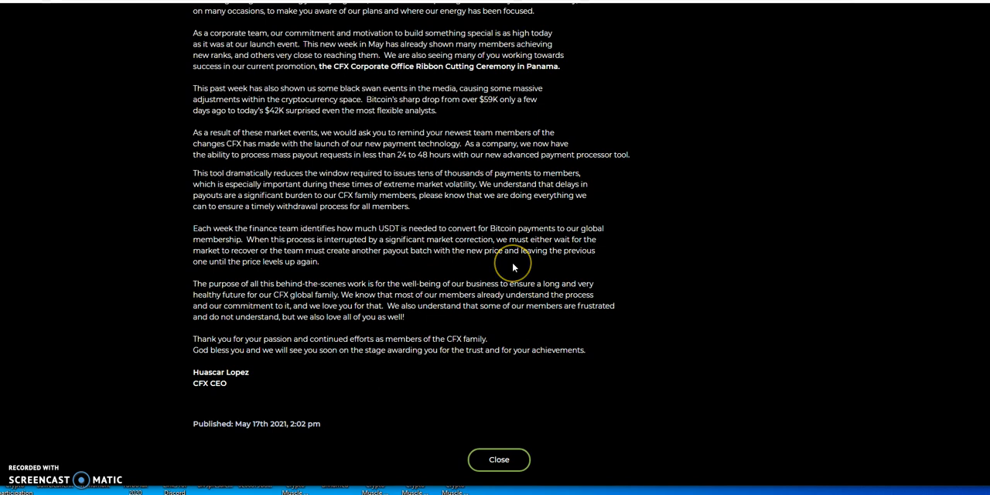
pyautogui.moveTo(229, 276)
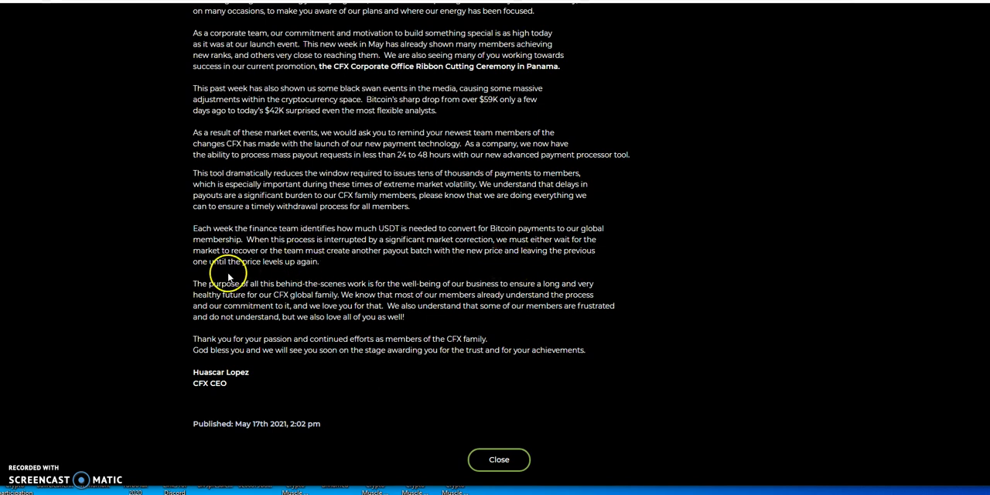
pyautogui.moveTo(319, 283)
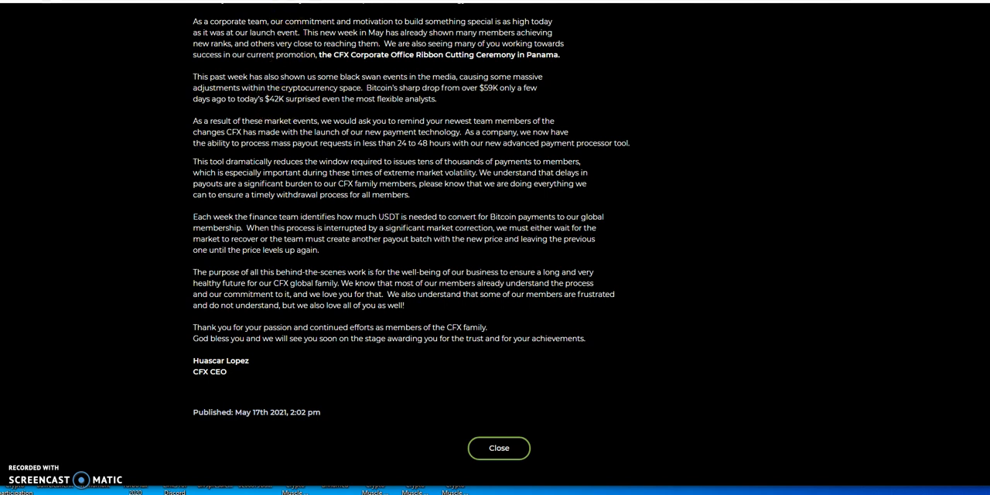
# - Close the CEO update and scroll the dashboard to the 3,500-point Ribbon Cut Ceremony promotion
pyautogui.click(498, 449)
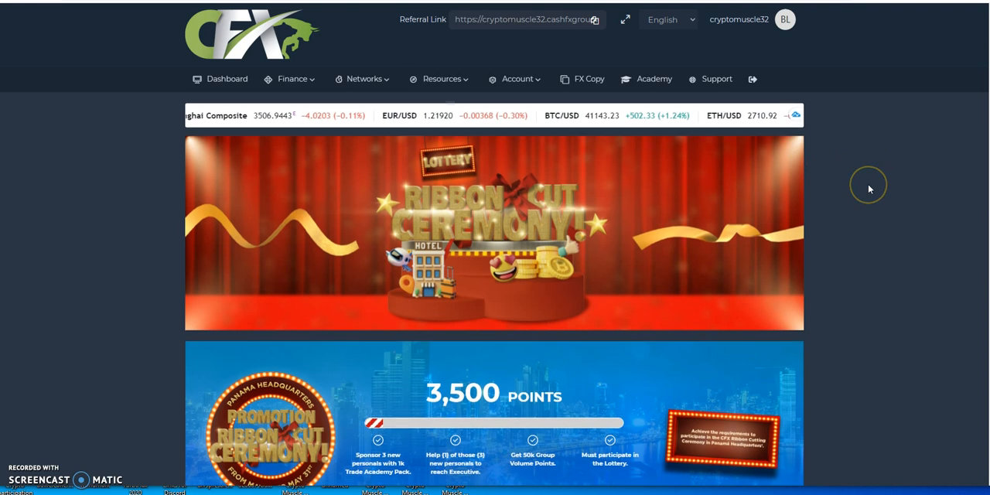
pyautogui.scroll(-3)
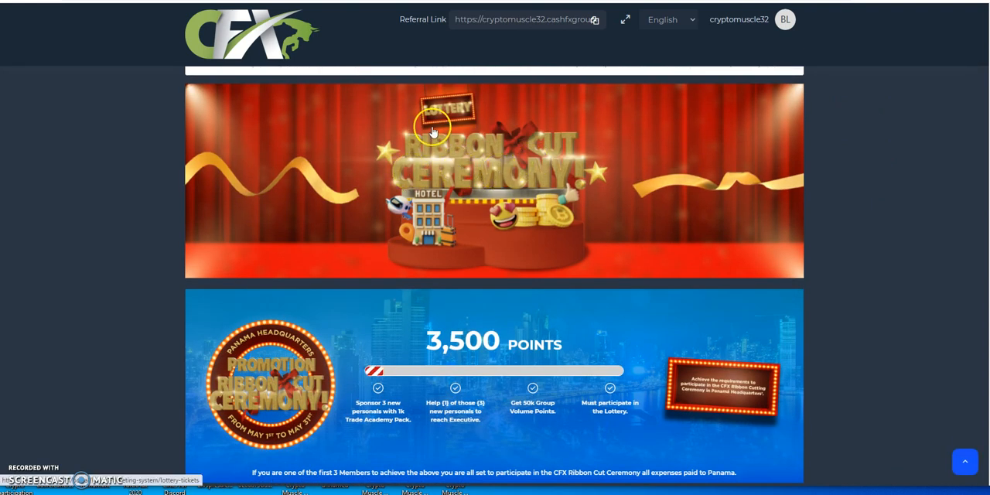
pyautogui.scroll(-3)
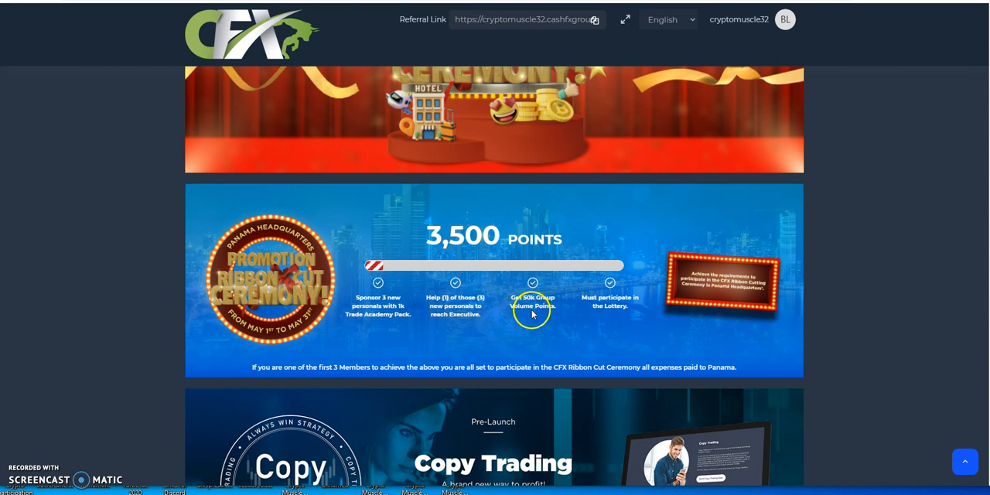
pyautogui.moveTo(608, 316)
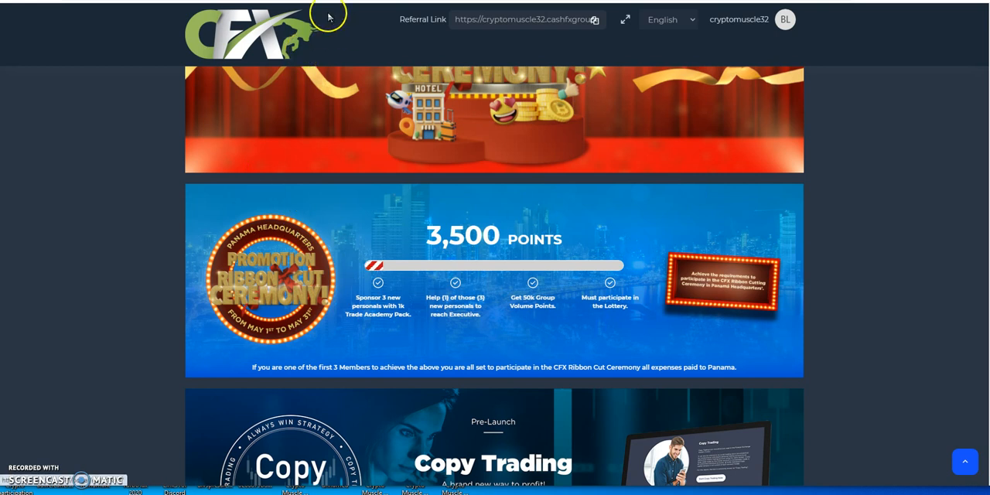
pyautogui.scroll(3)
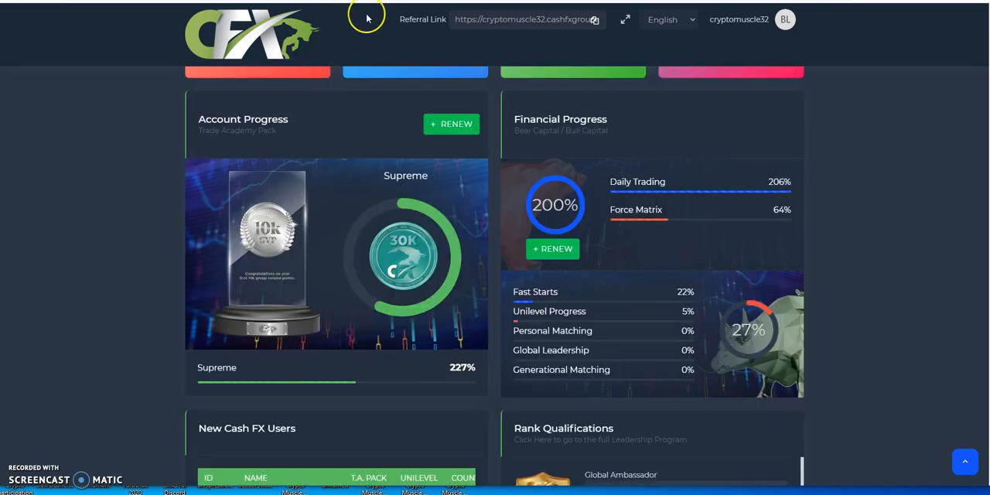
pyautogui.moveTo(368, 19)
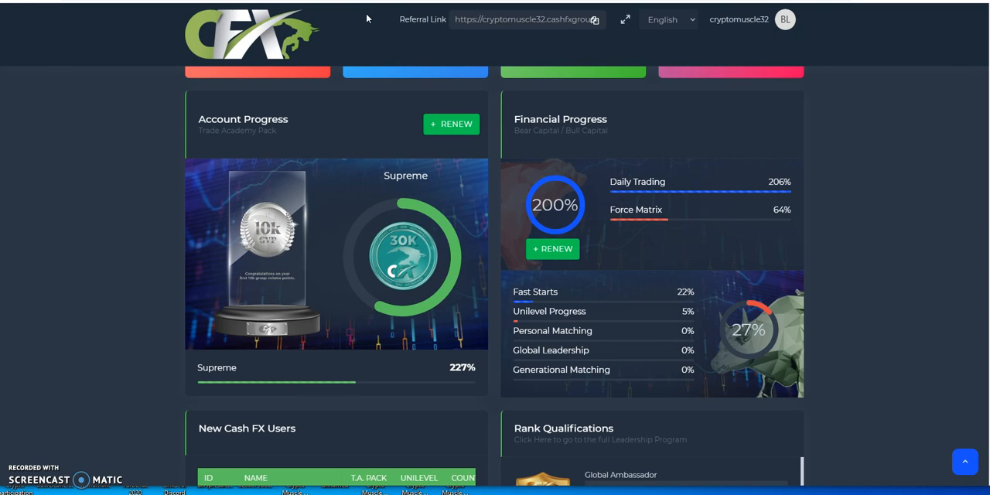
pyautogui.scroll(-3)
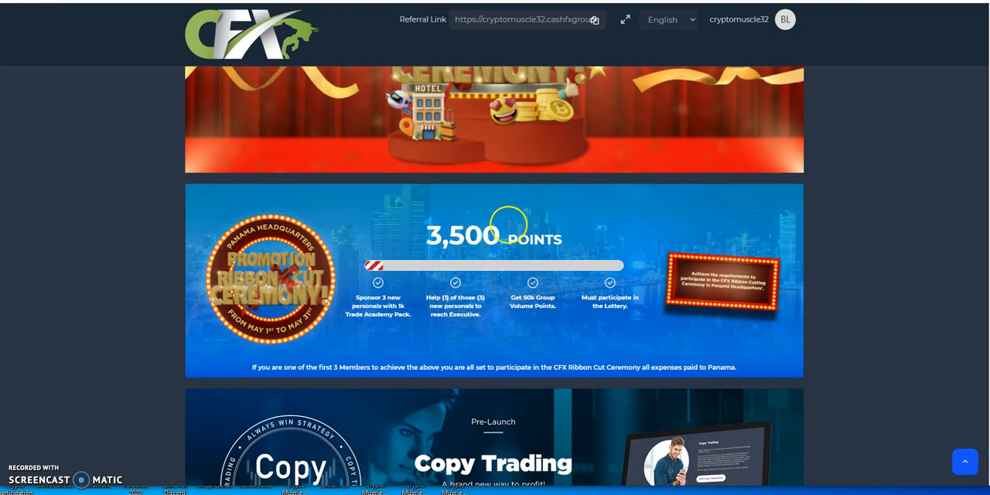
pyautogui.moveTo(637, 215)
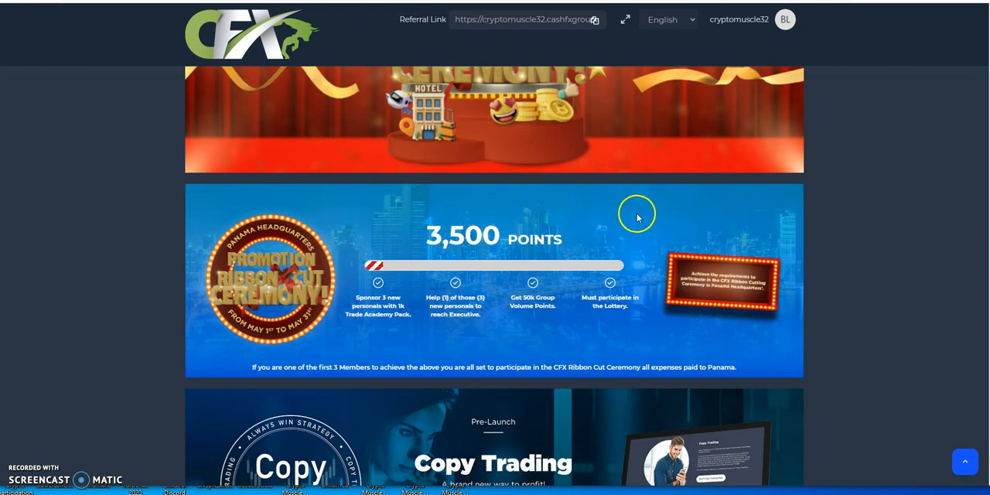
pyautogui.moveTo(557, 220)
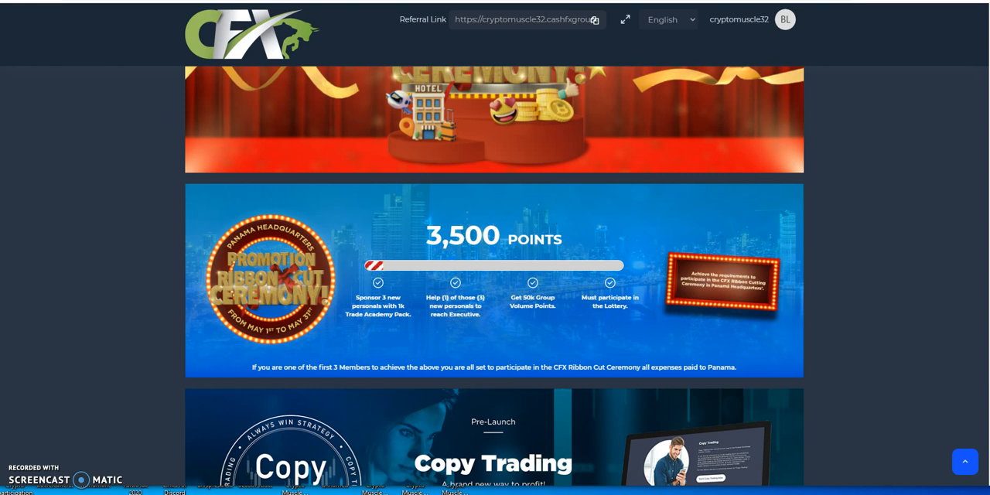
# - Scroll past the promotion to the Copy Trading pre-launch banner and Monday–Friday withdrawal notice
pyautogui.scroll(-3)
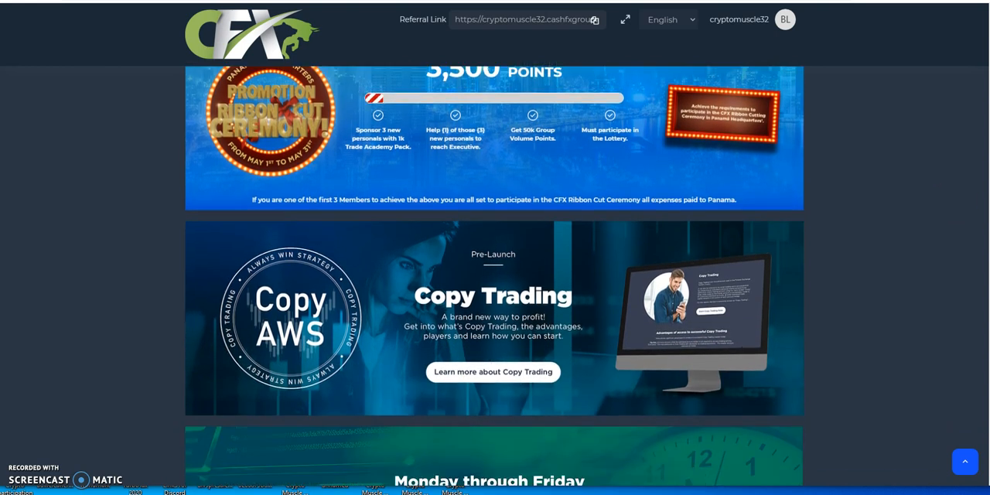
pyautogui.scroll(-3)
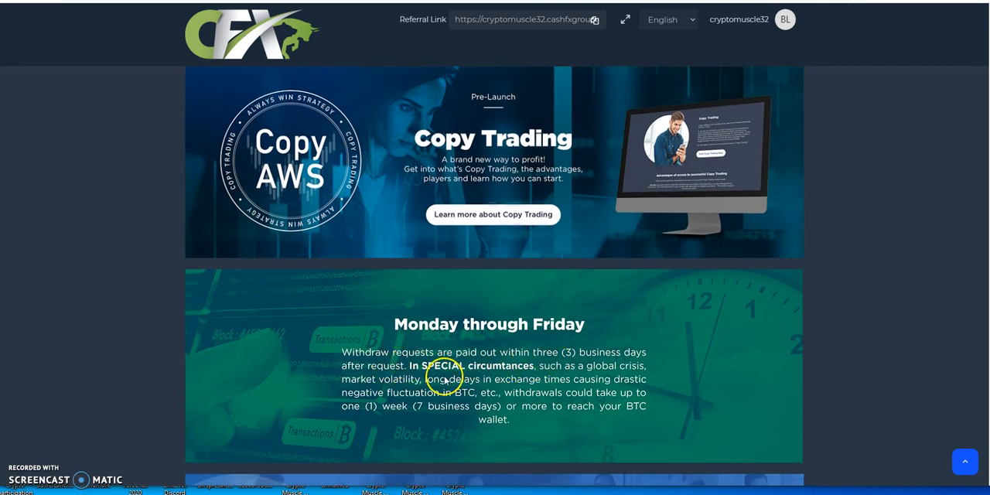
pyautogui.moveTo(433, 389)
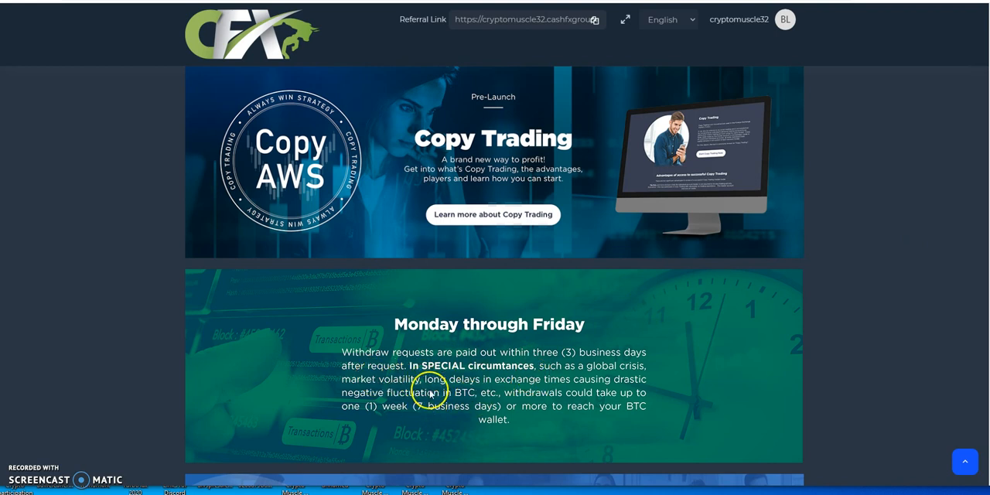
pyautogui.moveTo(488, 412)
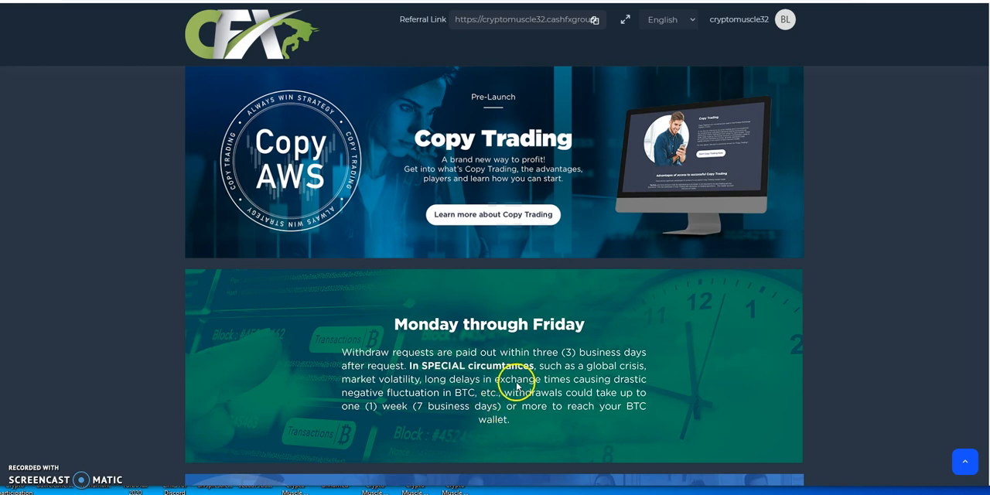
pyautogui.moveTo(763, 280)
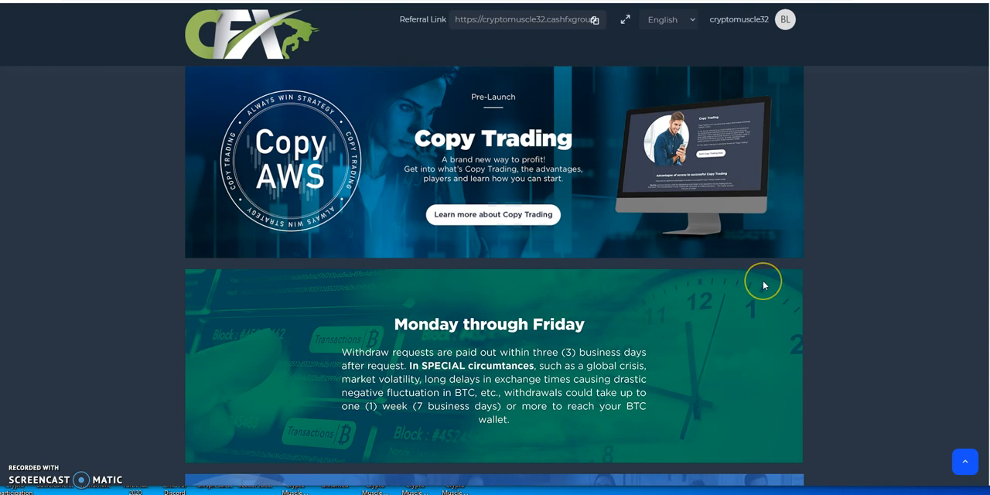
pyautogui.moveTo(821, 293)
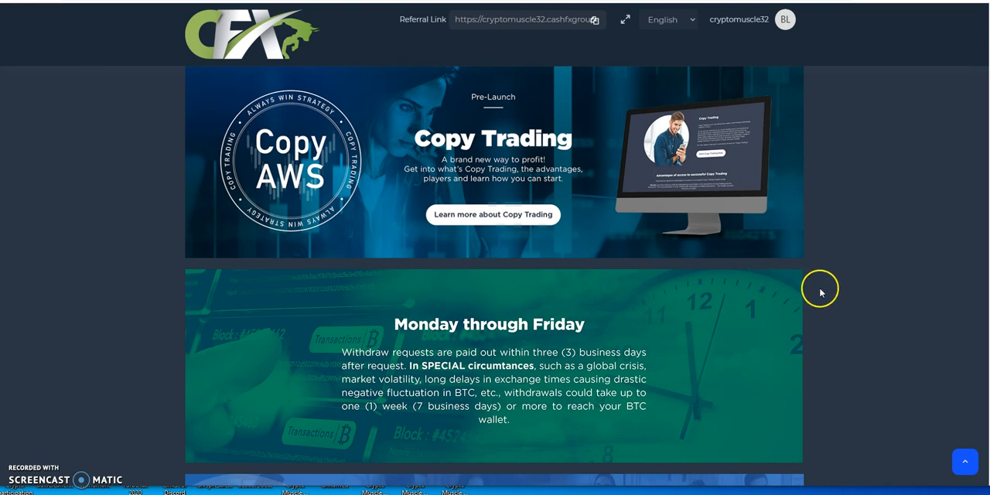
pyautogui.moveTo(821, 293)
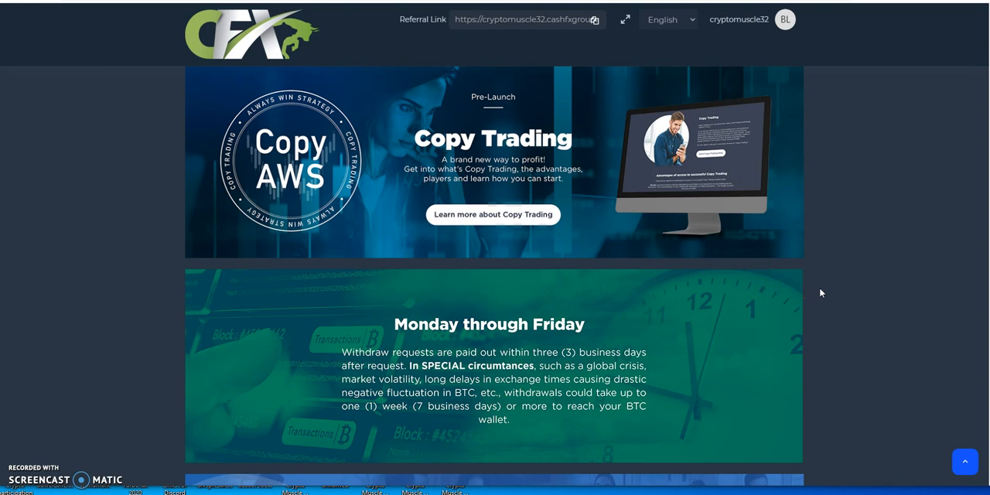
pyautogui.scroll(-3)
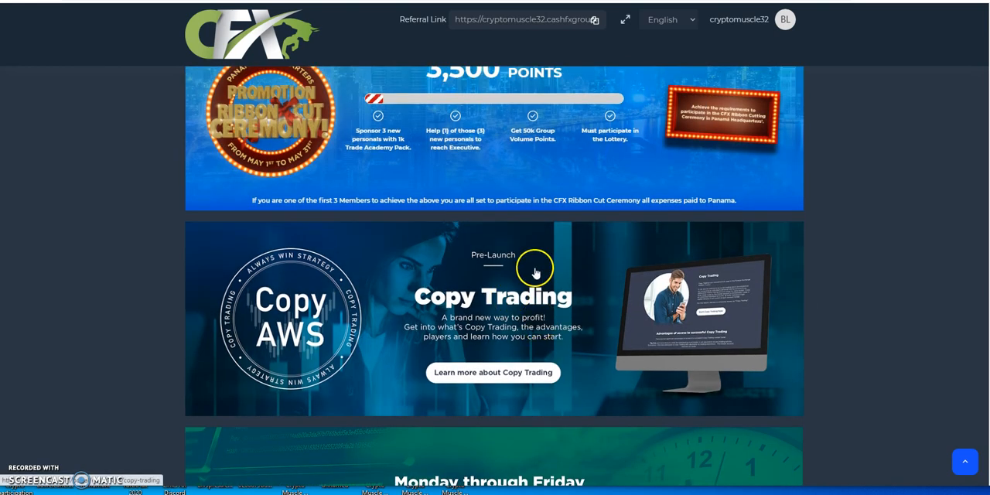
pyautogui.moveTo(532, 275)
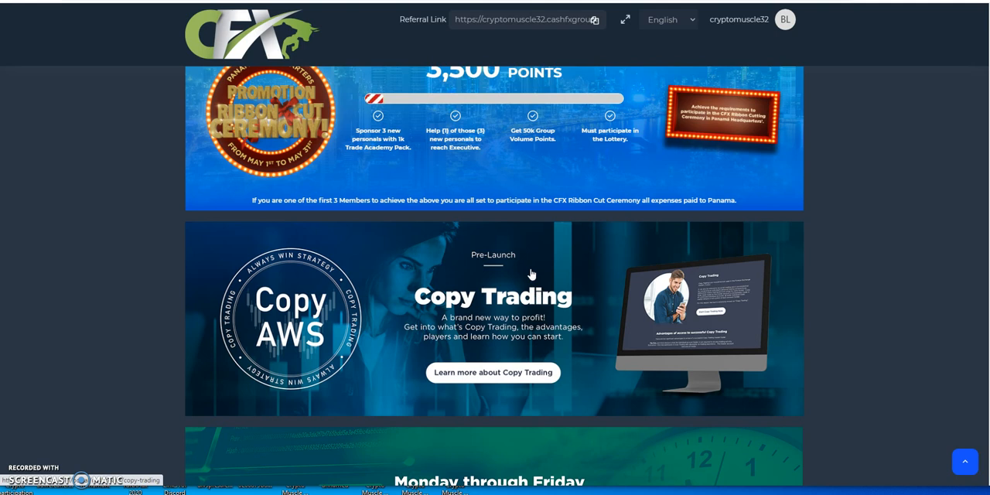
pyautogui.moveTo(483, 308)
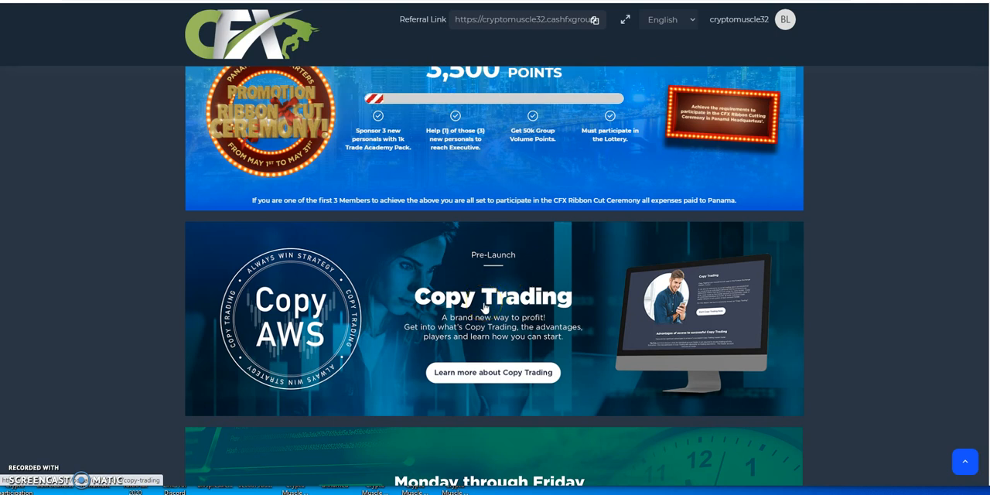